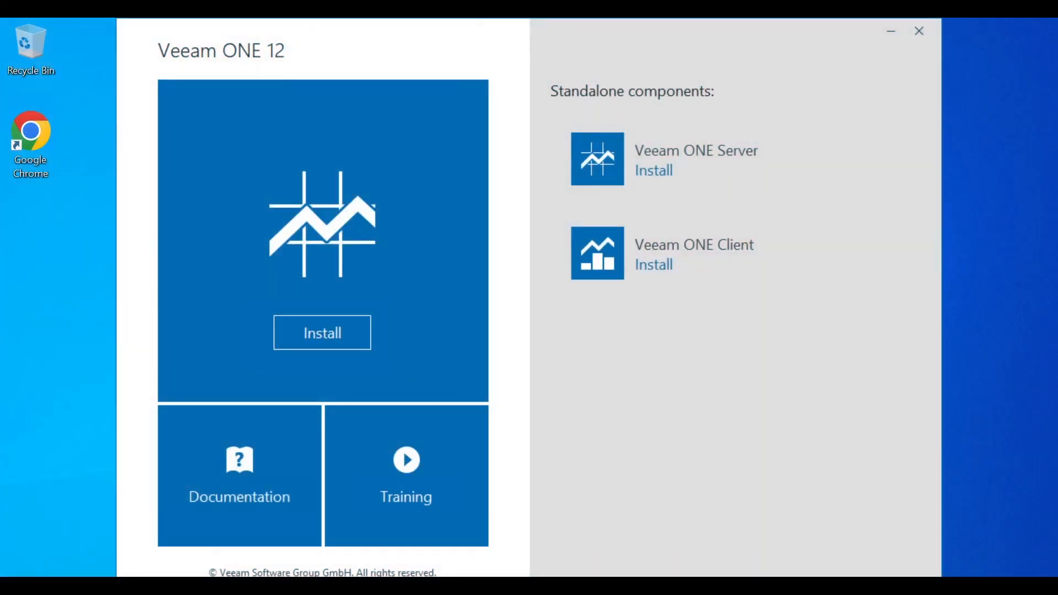
mouse_move(849, 146)
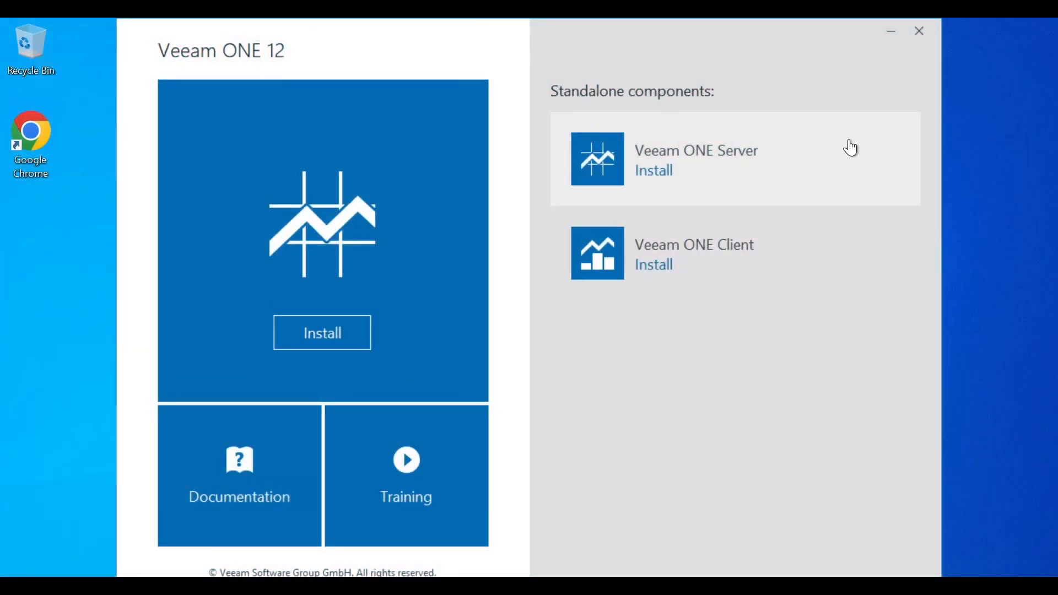
mouse_move(818, 148)
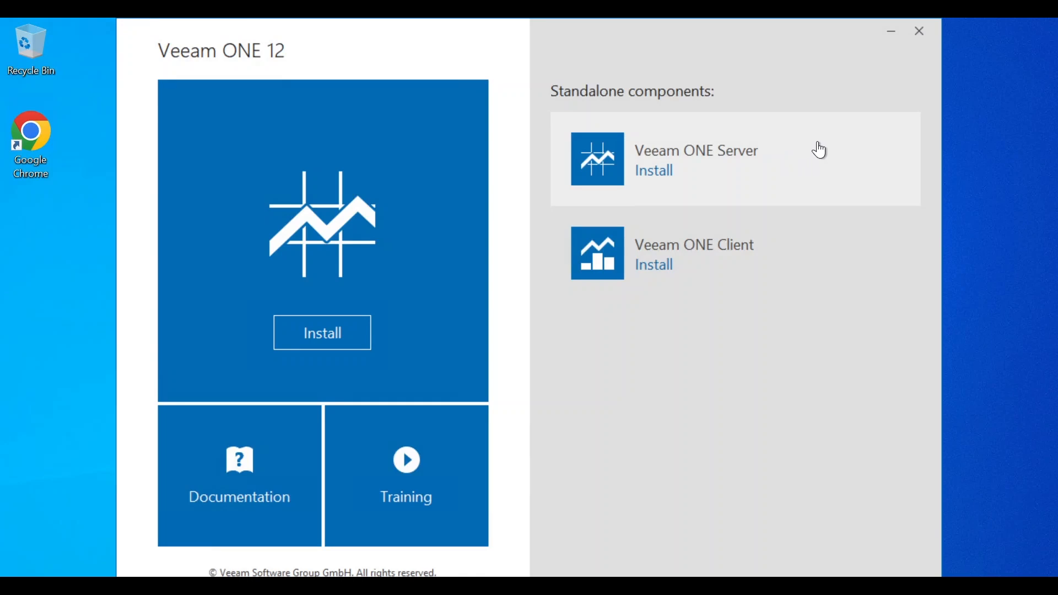
mouse_move(737, 284)
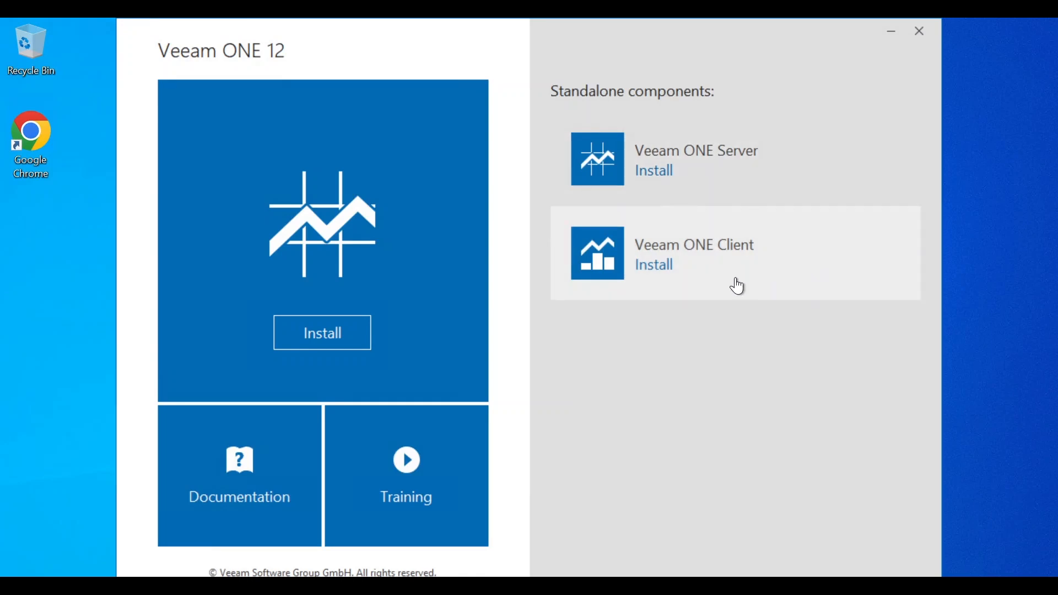
mouse_move(800, 280)
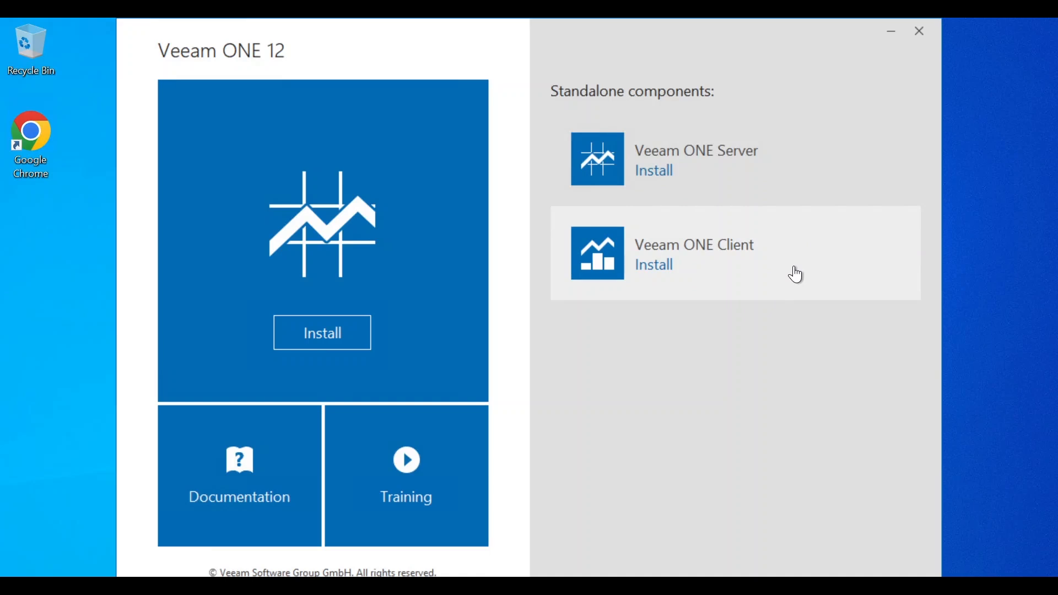
mouse_move(461, 483)
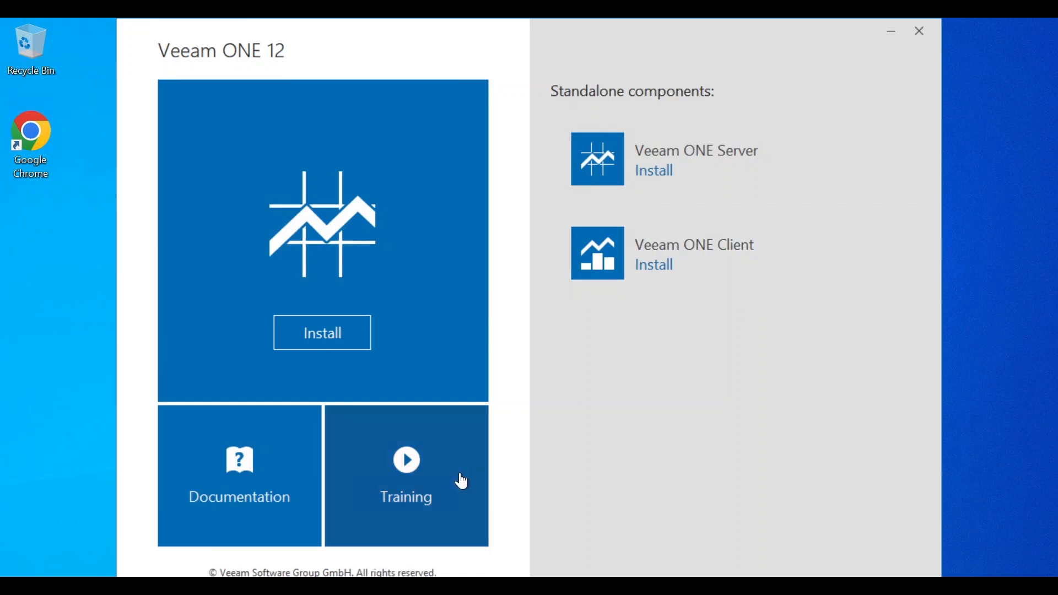
mouse_move(273, 480)
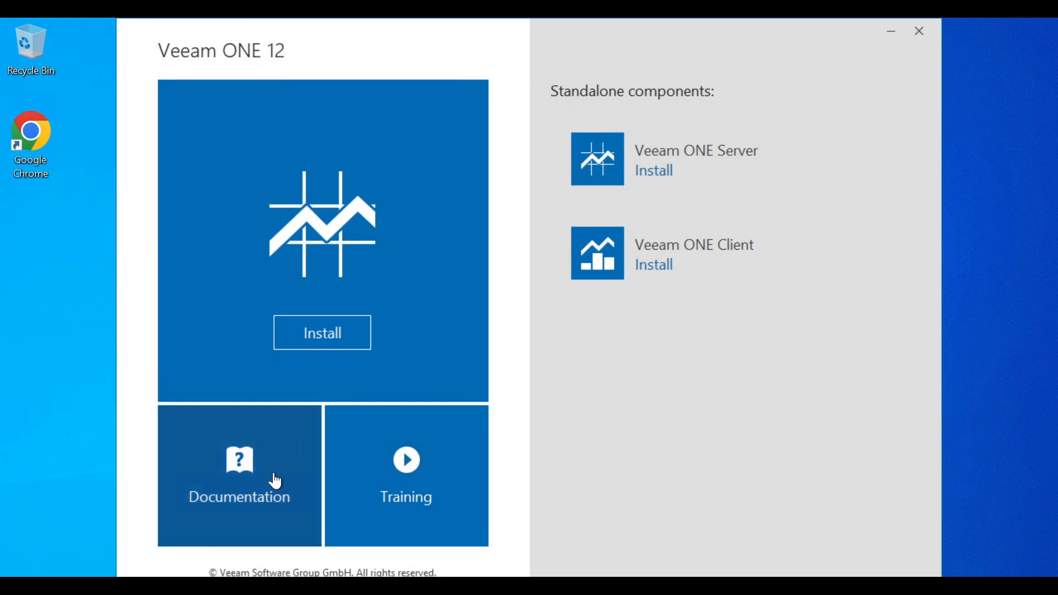
mouse_move(462, 480)
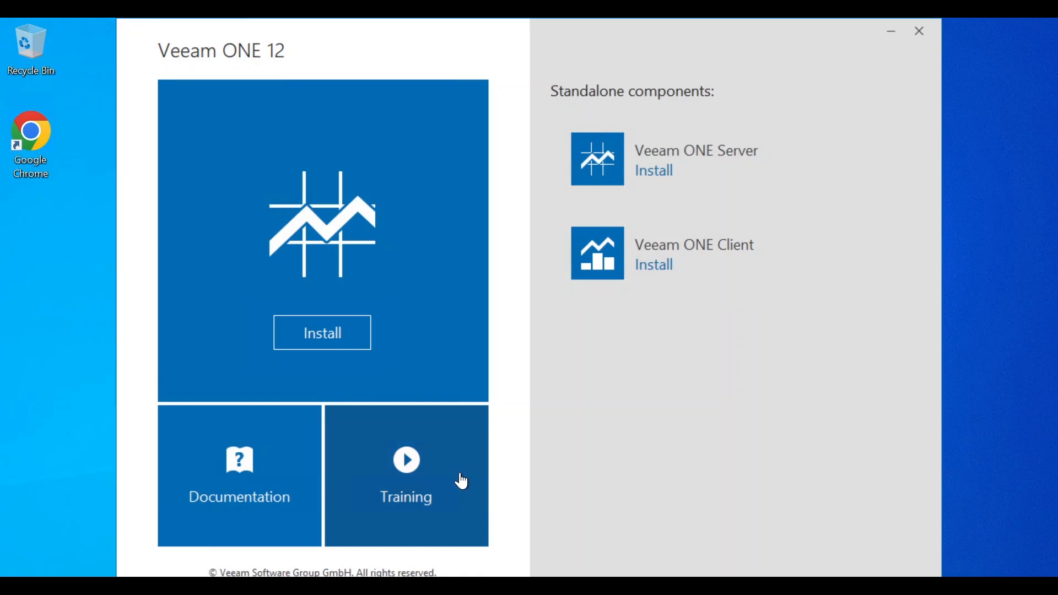
mouse_move(275, 480)
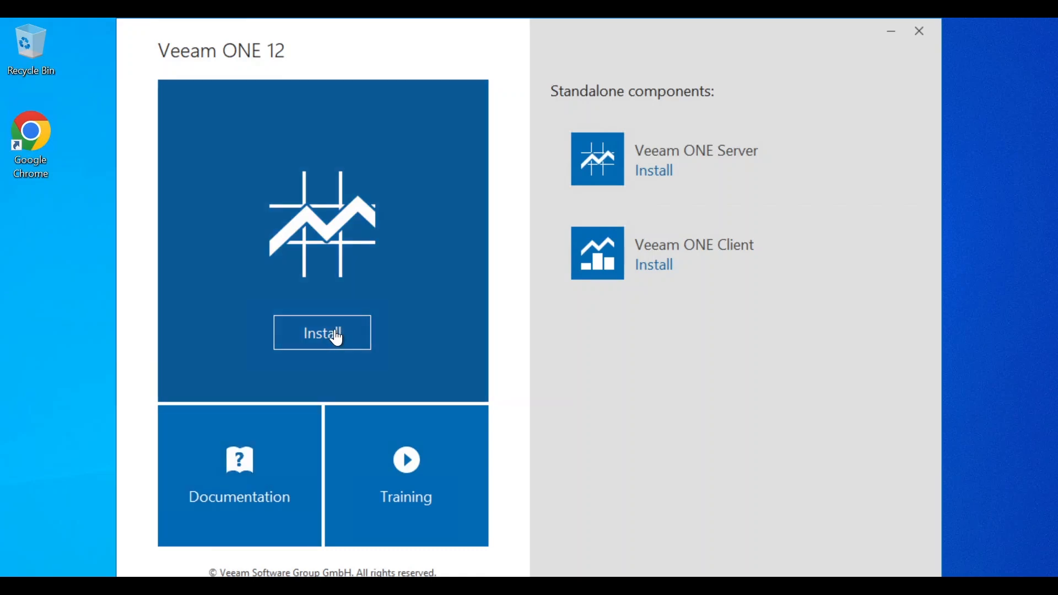
Step: Start the Veeam ONE 12 install, review the Veeam EULA in Notepad and close it
left_click(322, 331)
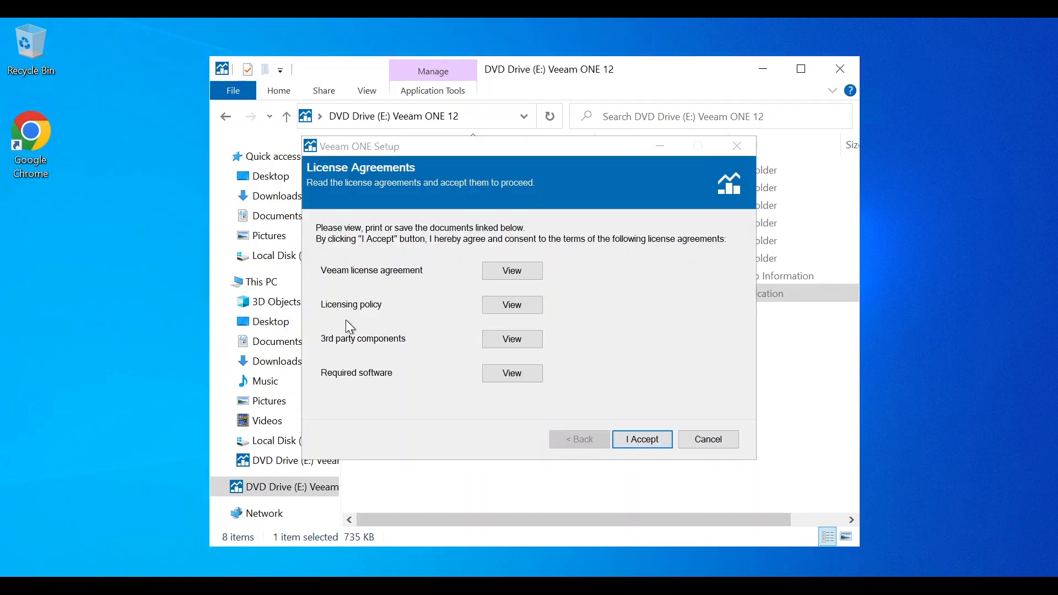
mouse_move(370, 246)
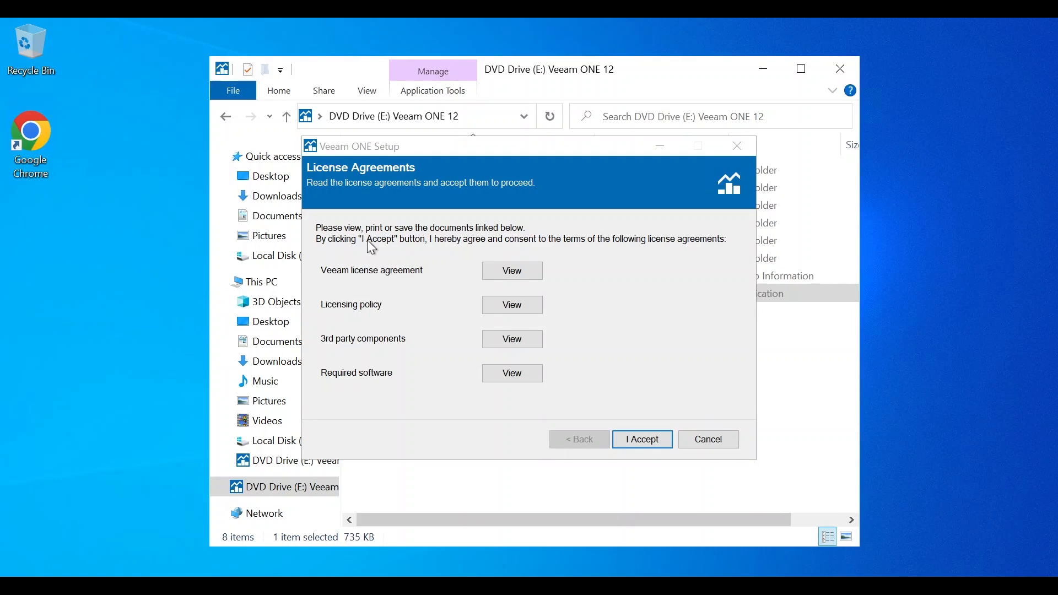
mouse_move(576, 248)
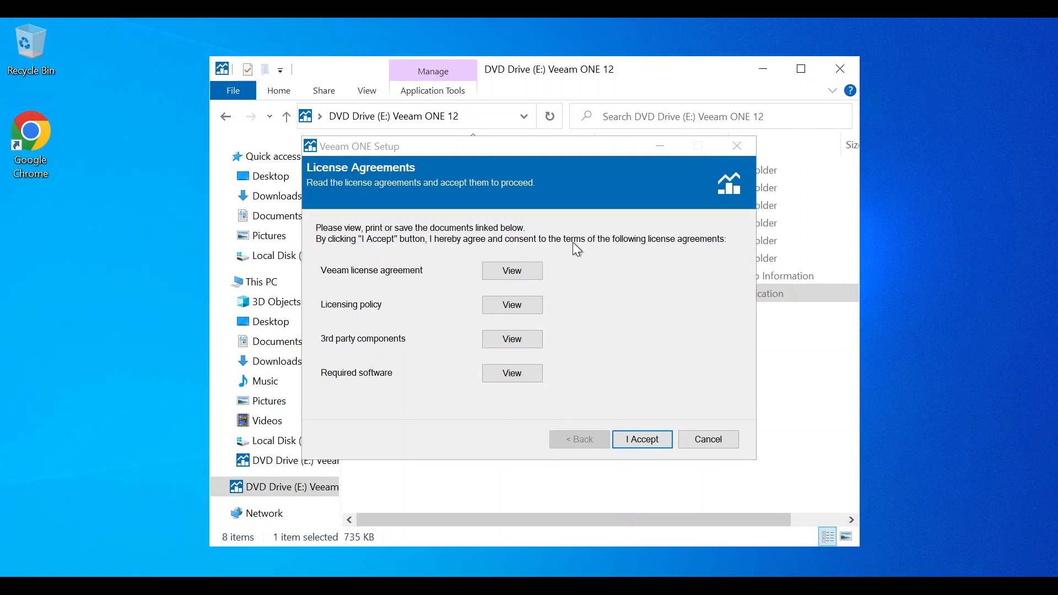
left_click(511, 271)
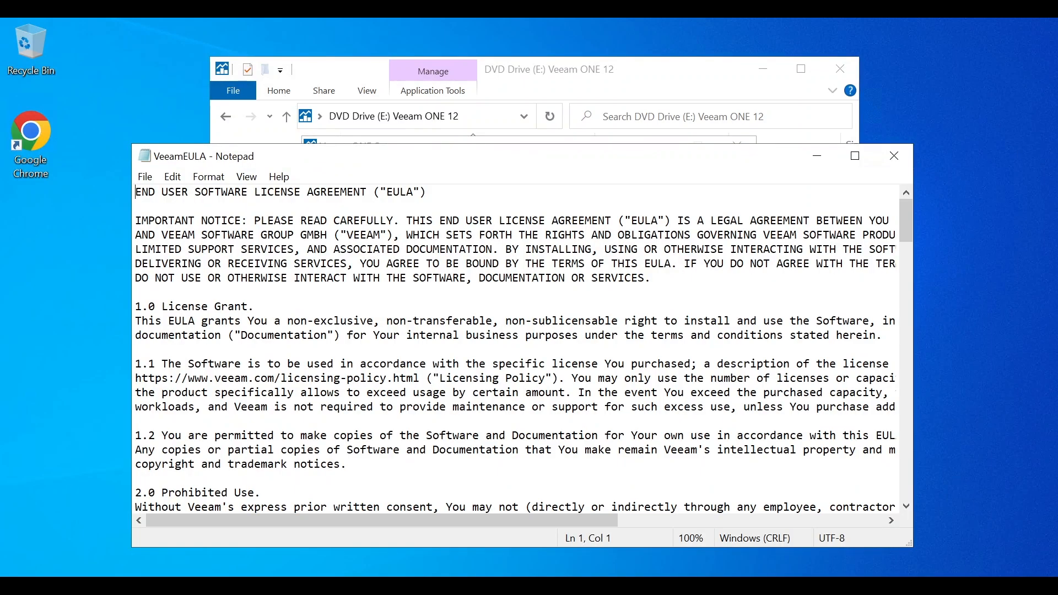
scroll("down", 3)
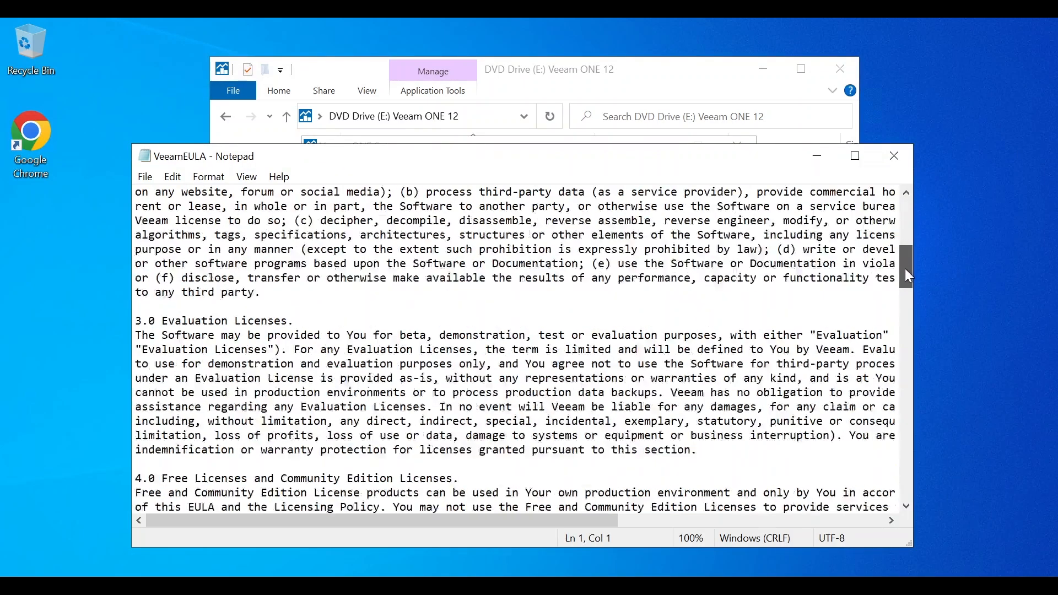
left_click(894, 156)
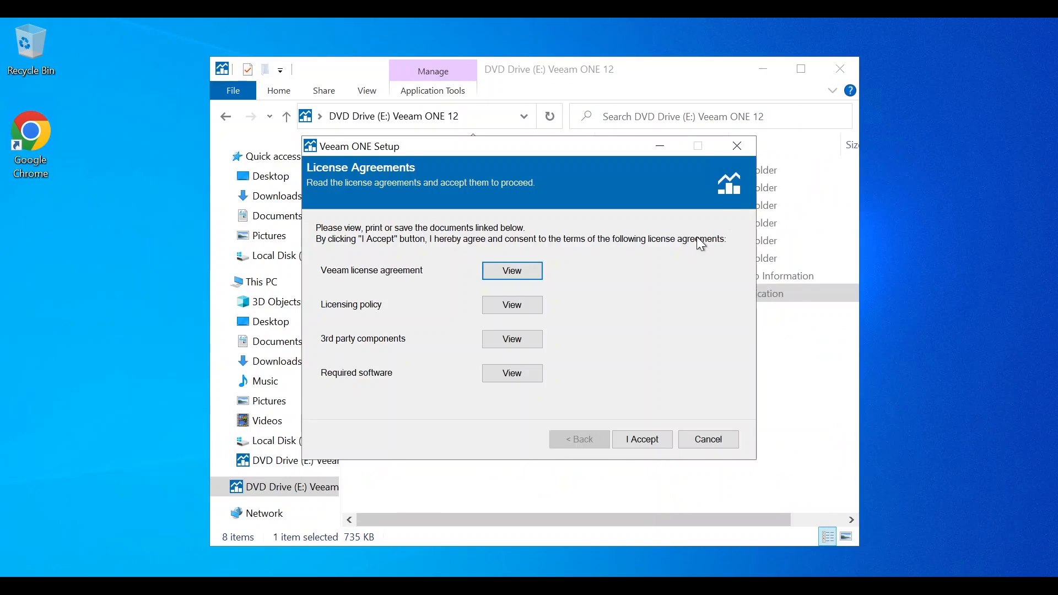
mouse_move(550, 327)
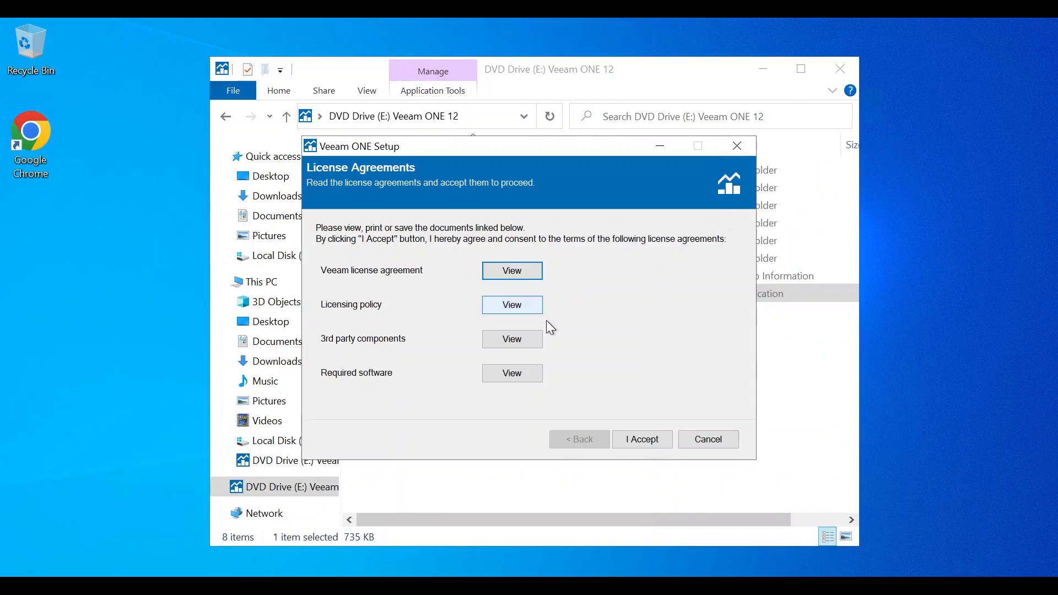
mouse_move(665, 370)
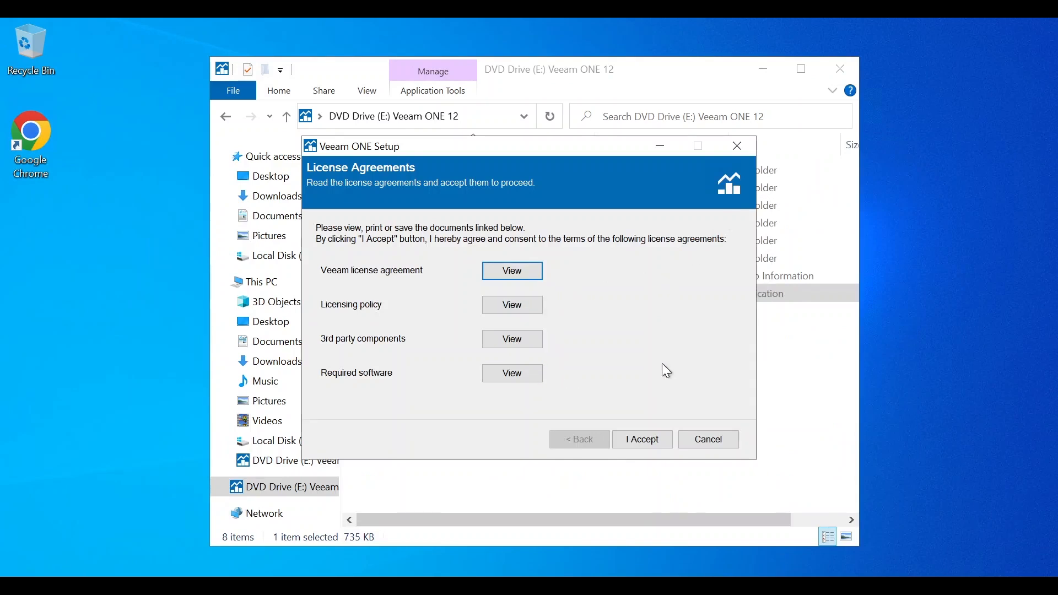
Step: Accept the license agreements and continue with the All-in-one deployment scenario
left_click(641, 440)
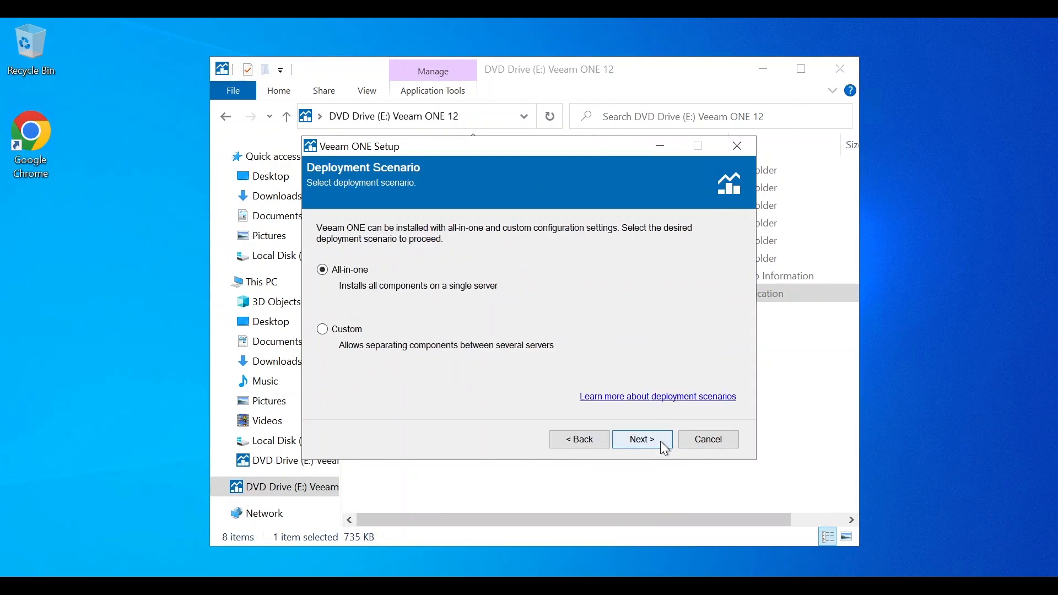
mouse_move(563, 298)
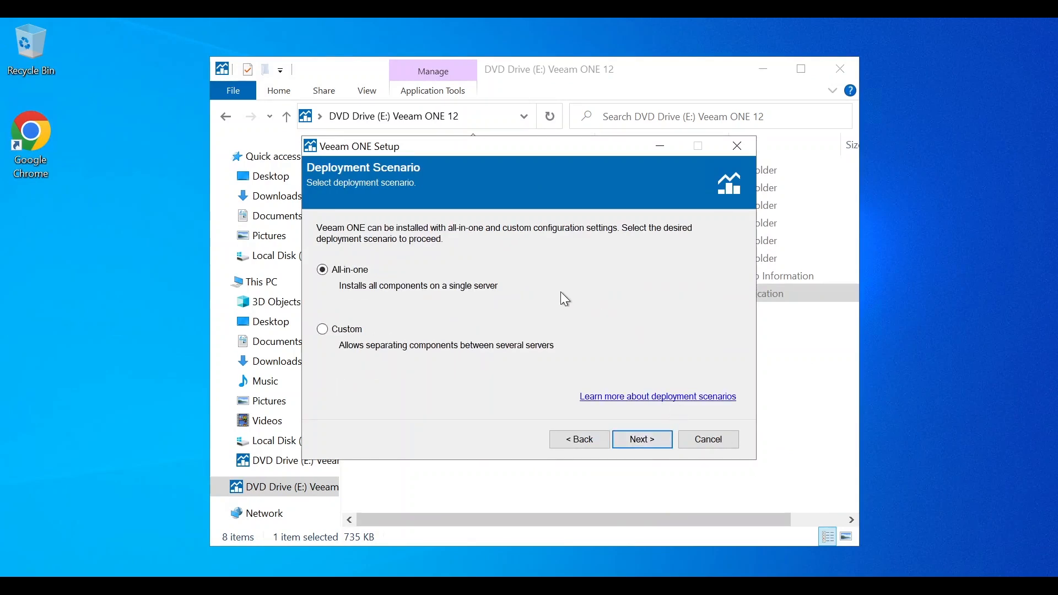
mouse_move(546, 300)
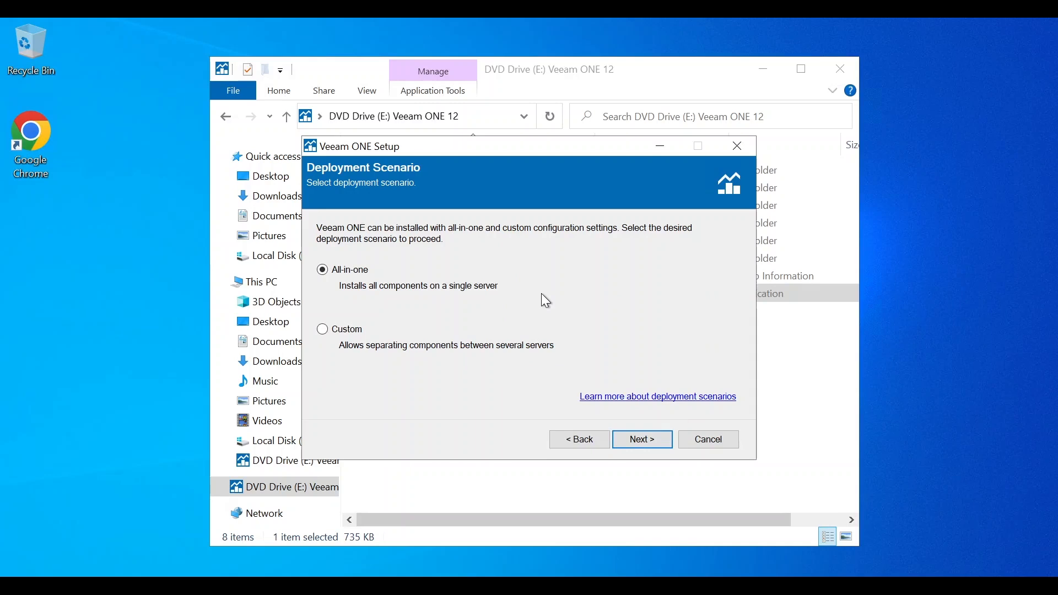
mouse_move(413, 288)
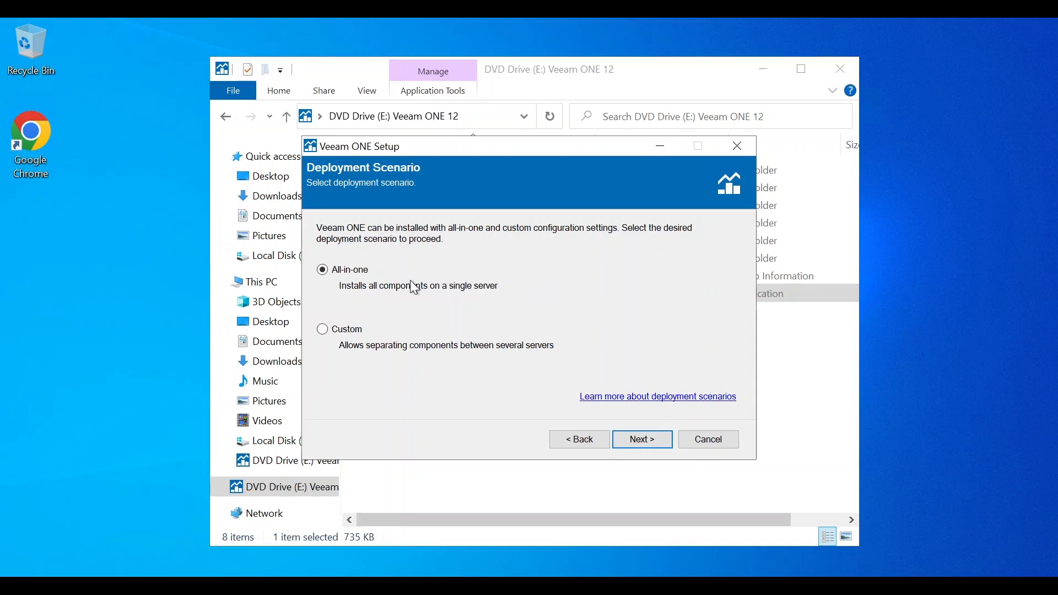
mouse_move(516, 282)
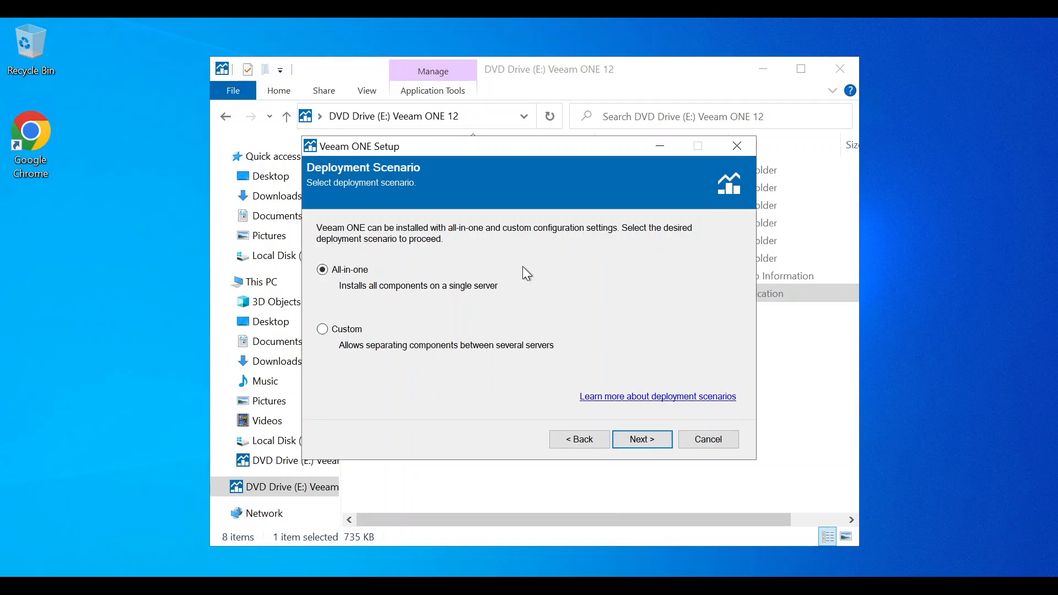
mouse_move(525, 295)
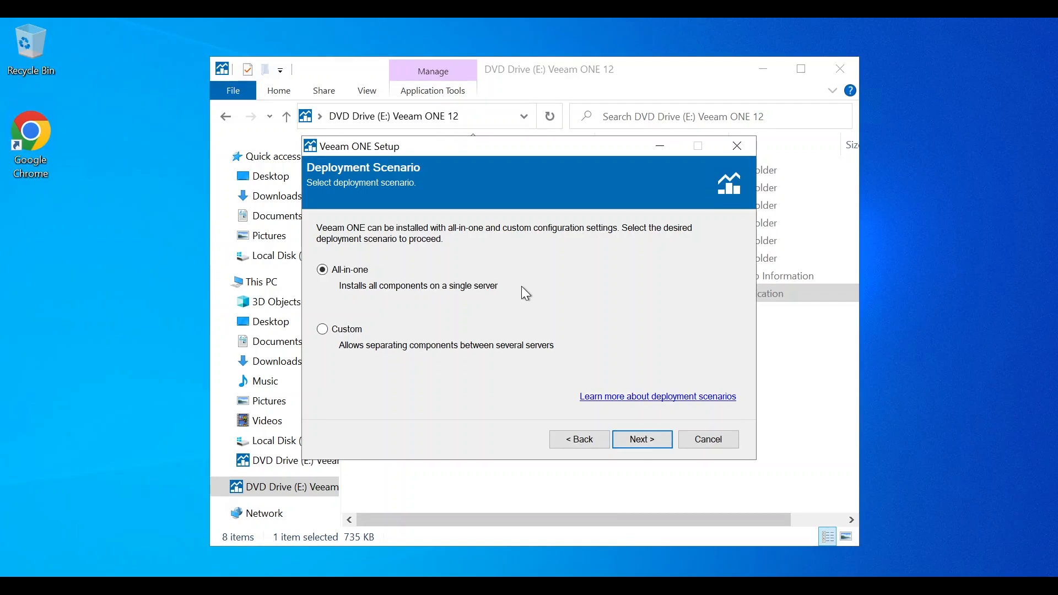
mouse_move(524, 329)
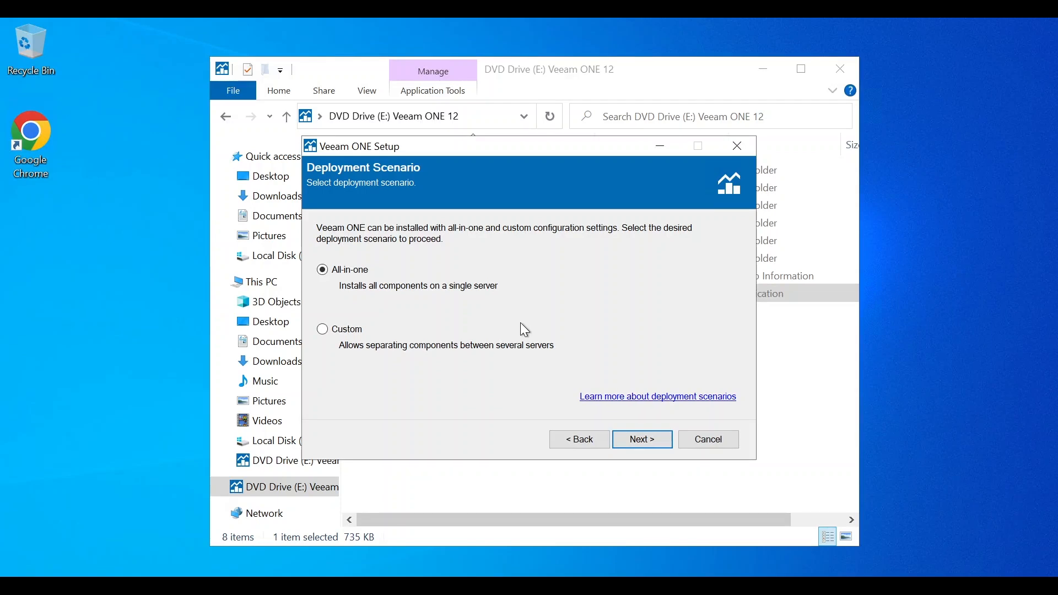
mouse_move(688, 404)
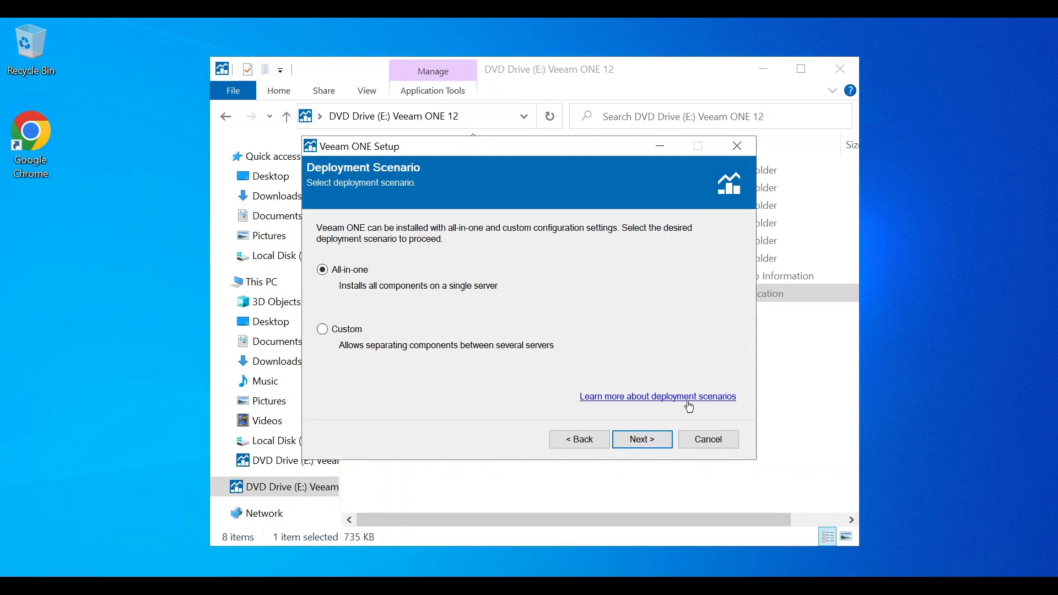
mouse_move(711, 405)
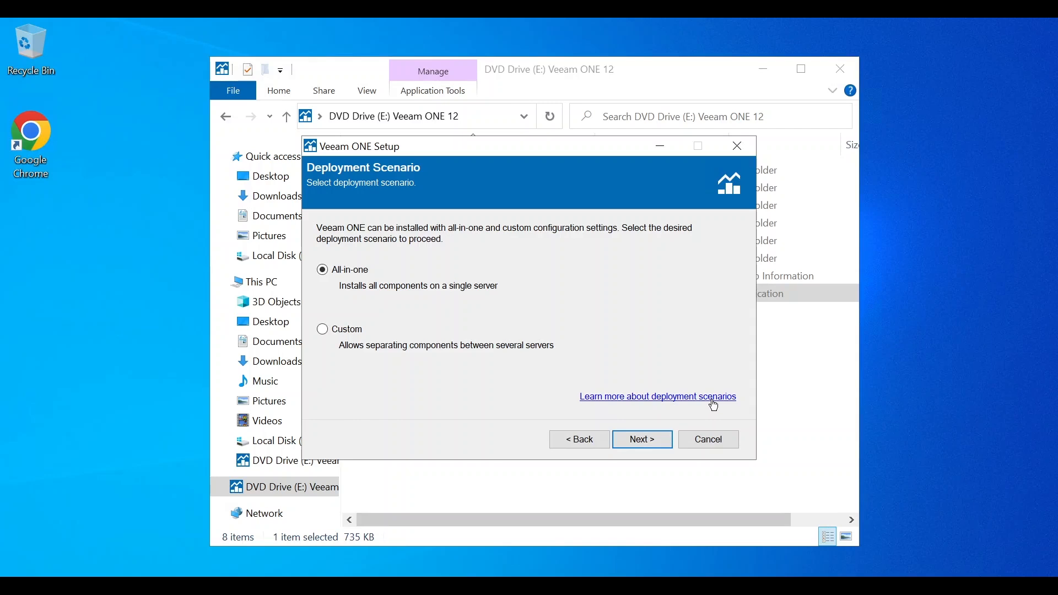
mouse_move(674, 403)
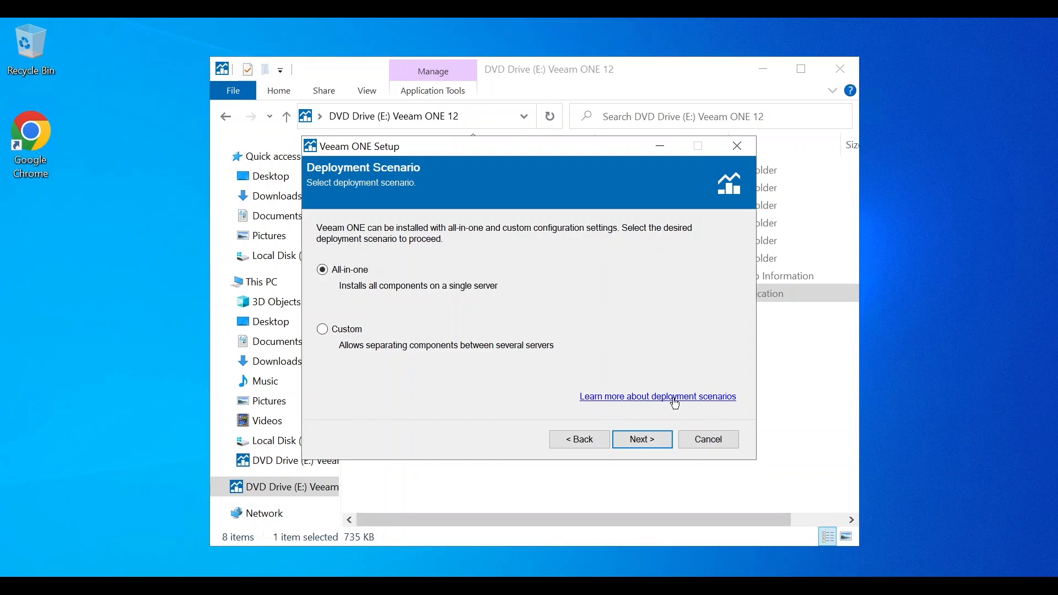
mouse_move(702, 409)
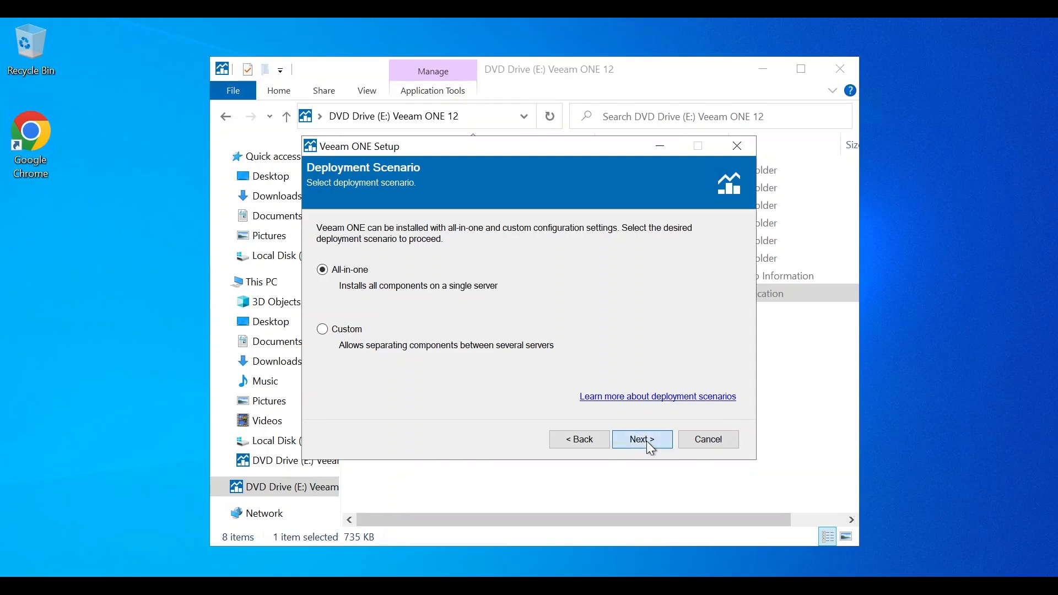
Step: Install the missing prerequisite features until all system checks pass, then continue
left_click(641, 439)
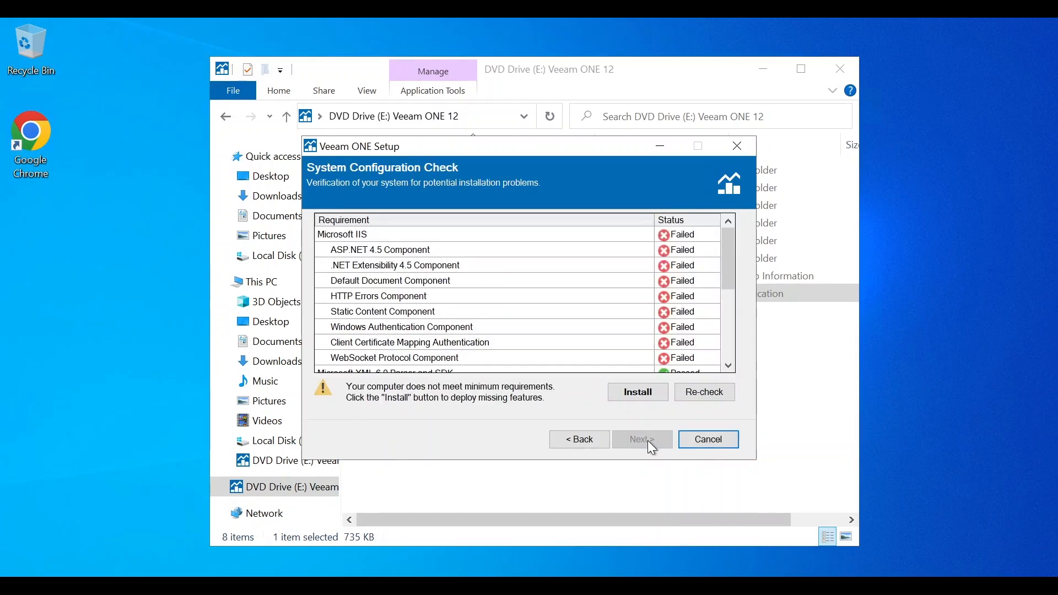
mouse_move(458, 216)
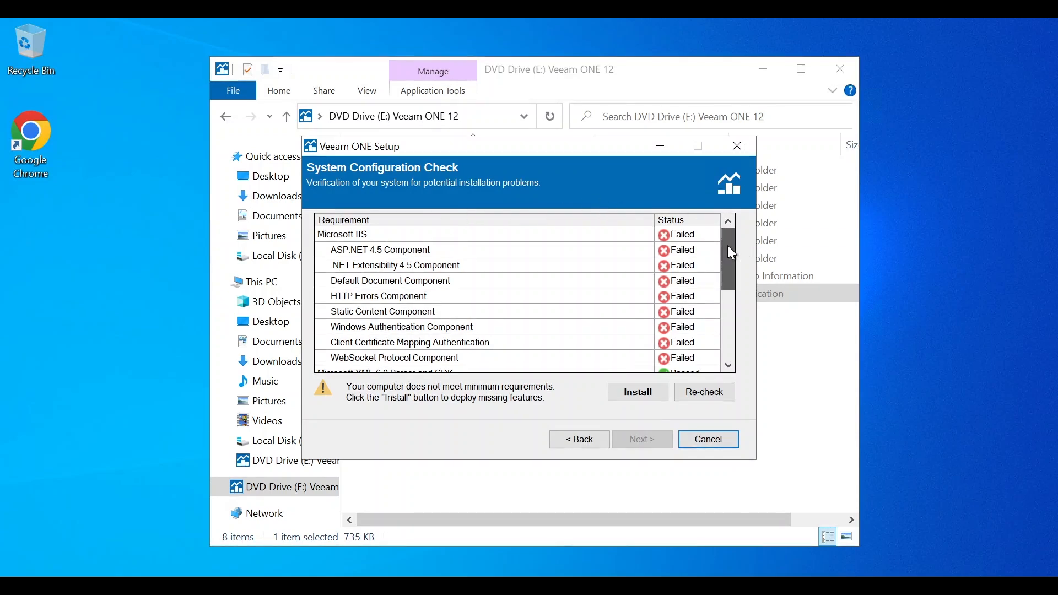
scroll("down", 3)
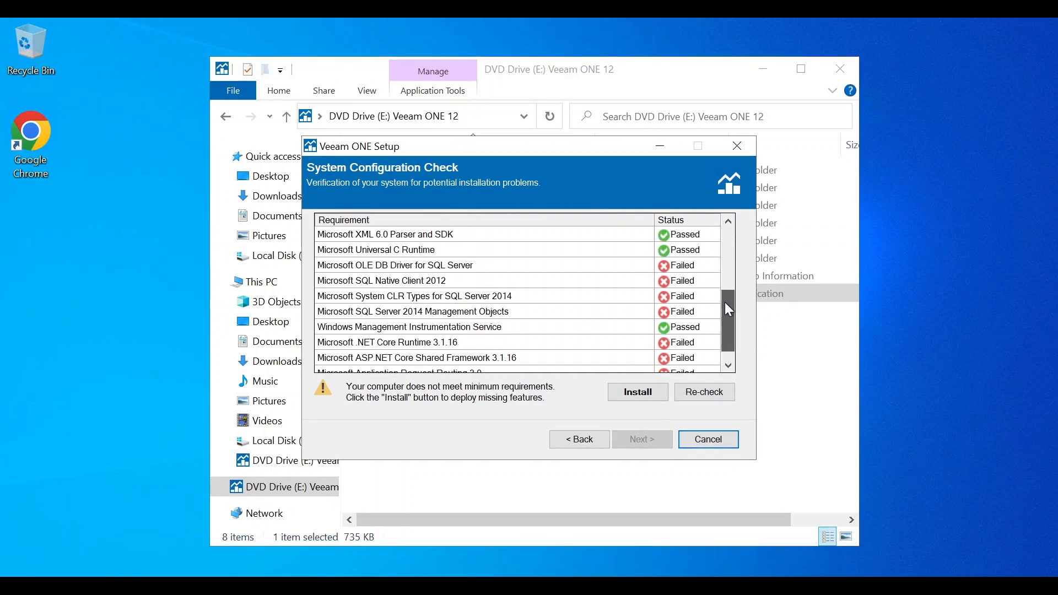
scroll("down", 3)
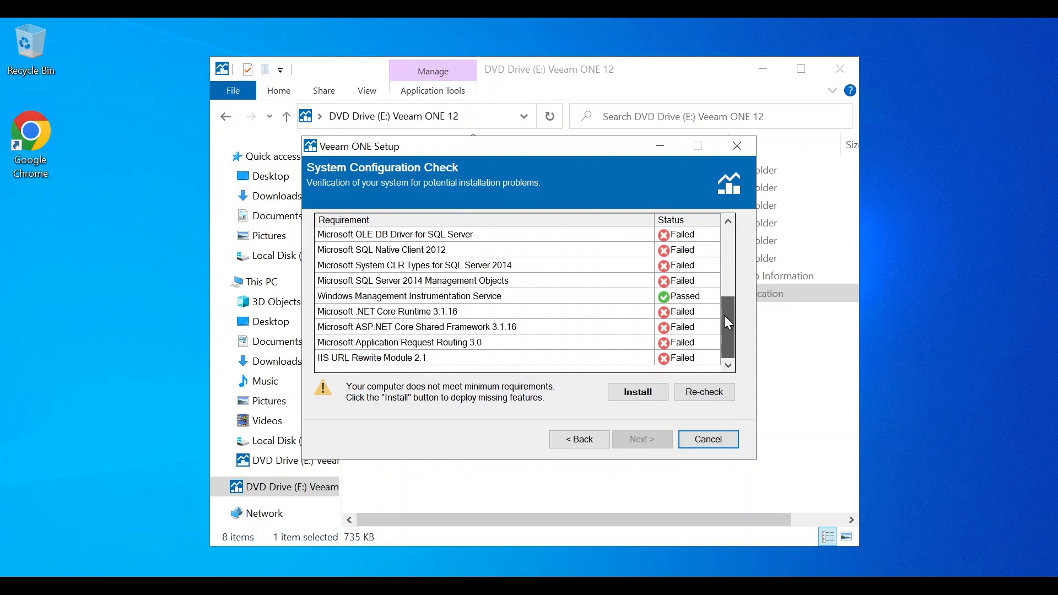
scroll("down", 3)
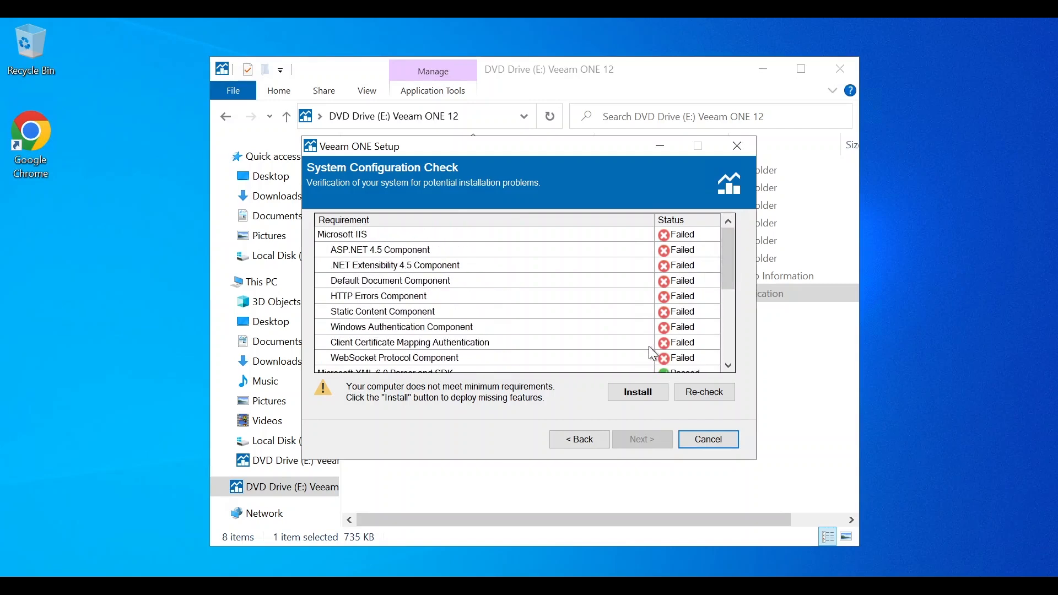
left_click(637, 392)
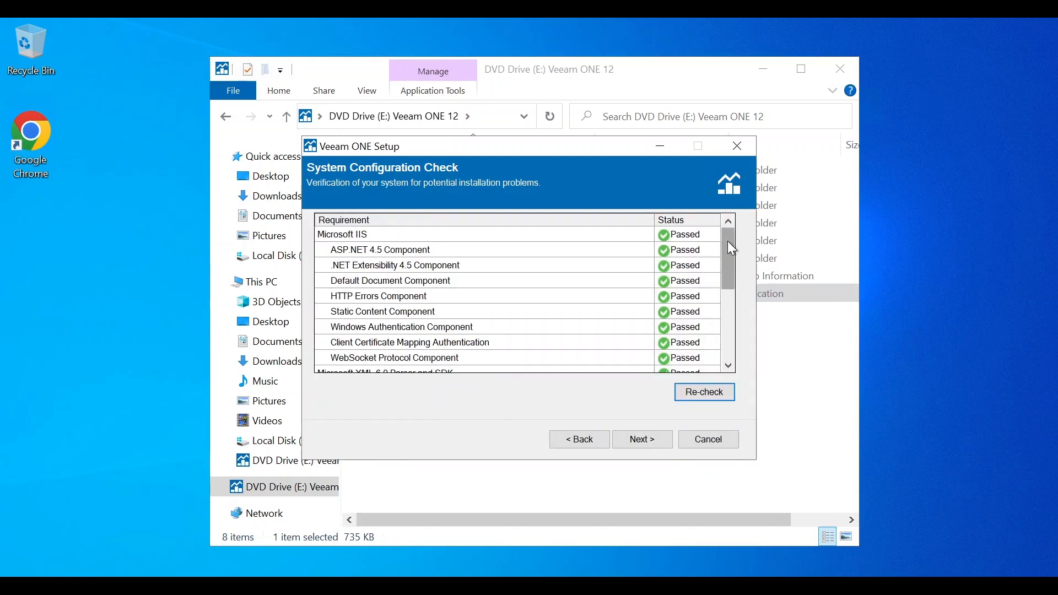
scroll("down", 3)
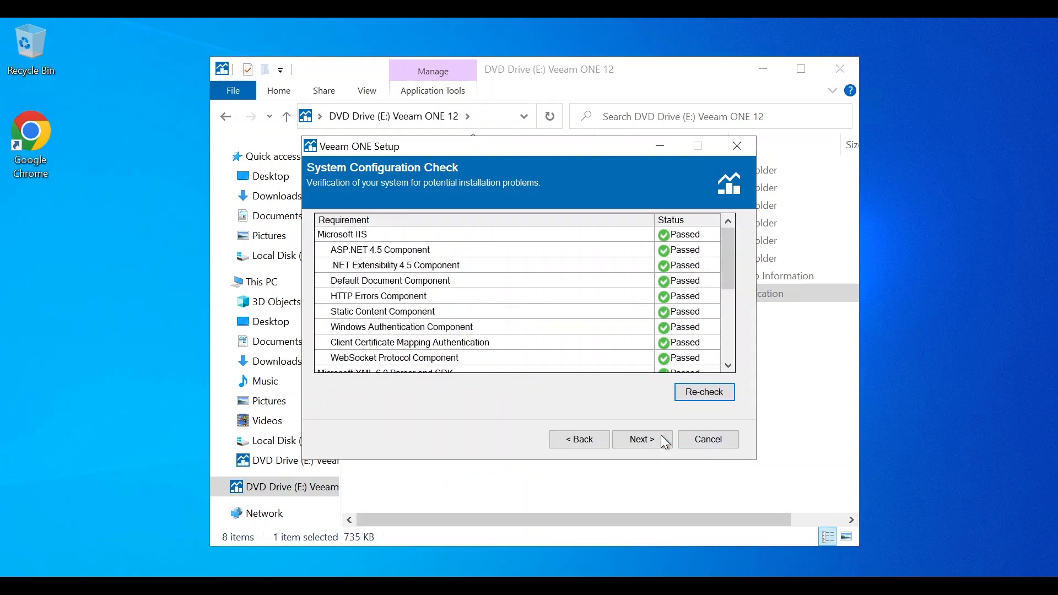
left_click(640, 439)
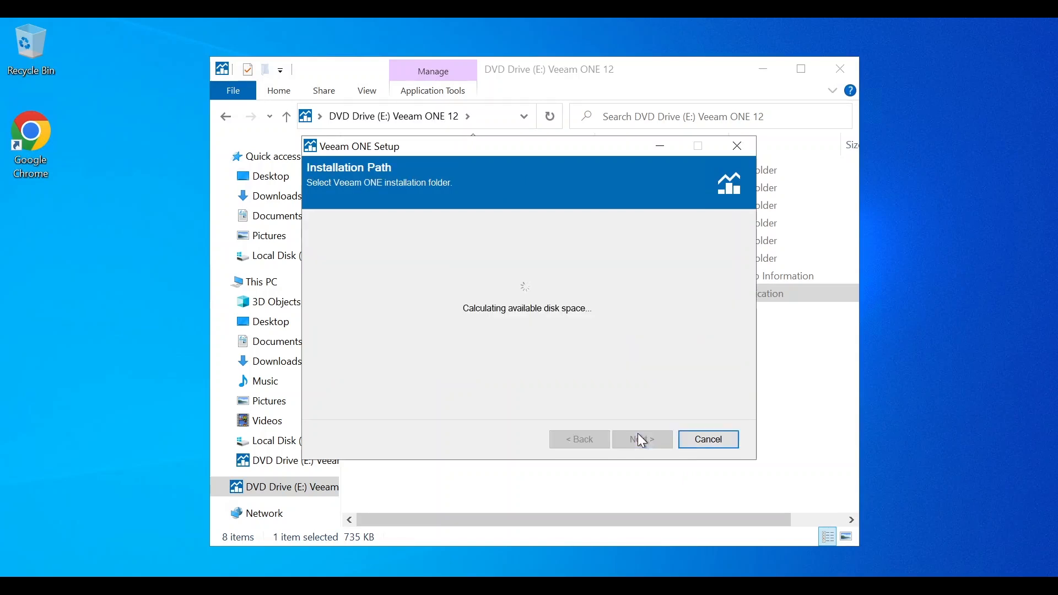
Step: Keep the default installation folder and enter the service account password
left_click(640, 439)
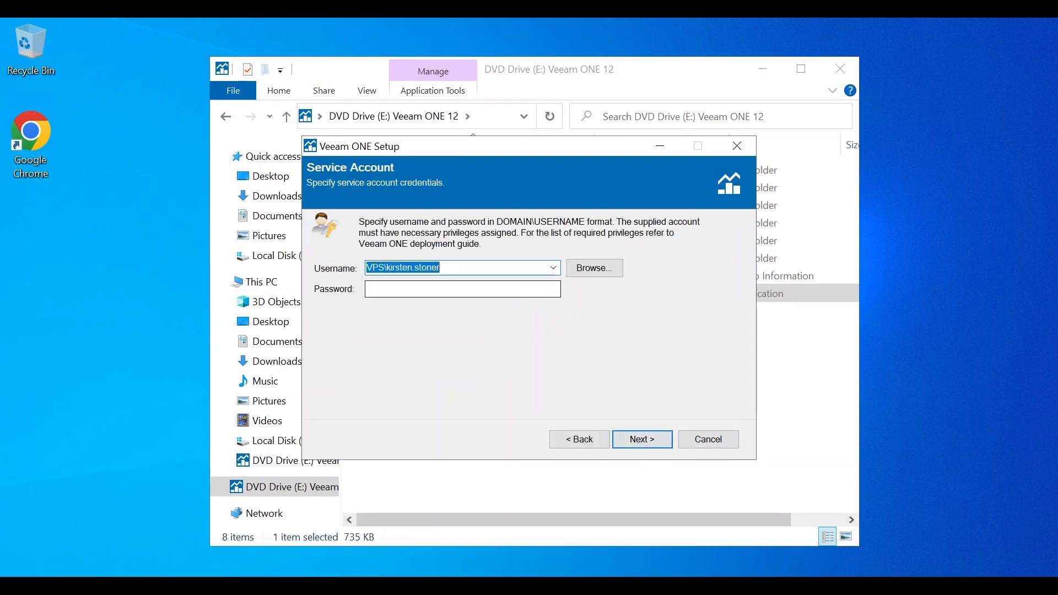
left_click(461, 288)
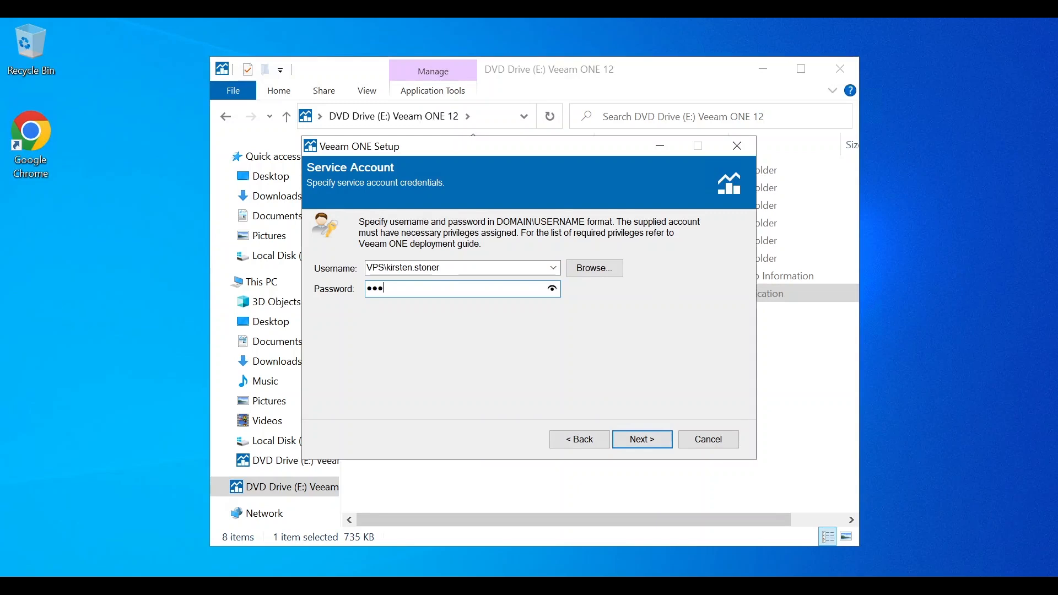
type("password")
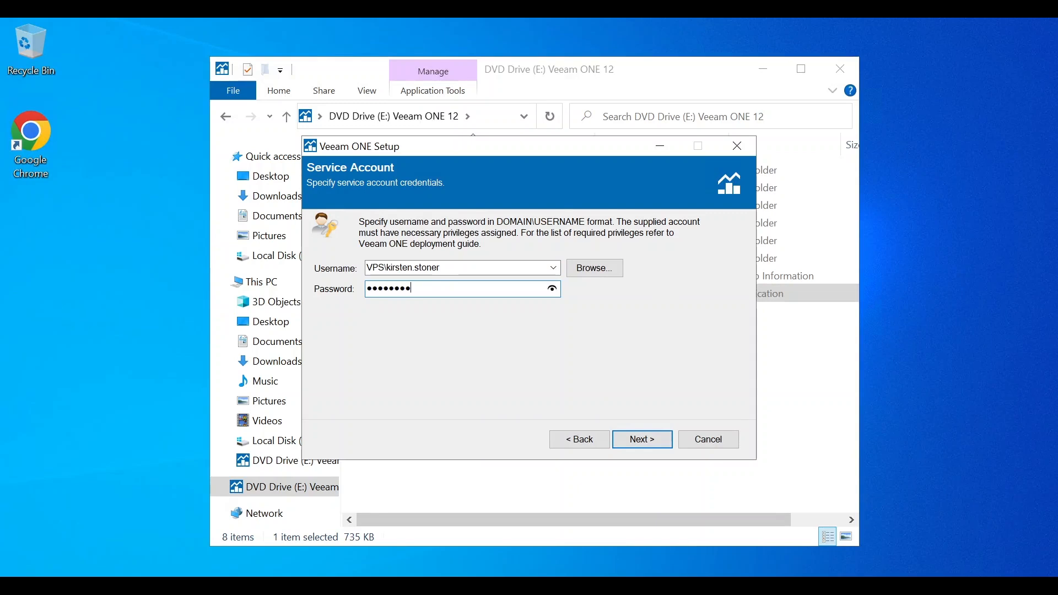
type("••")
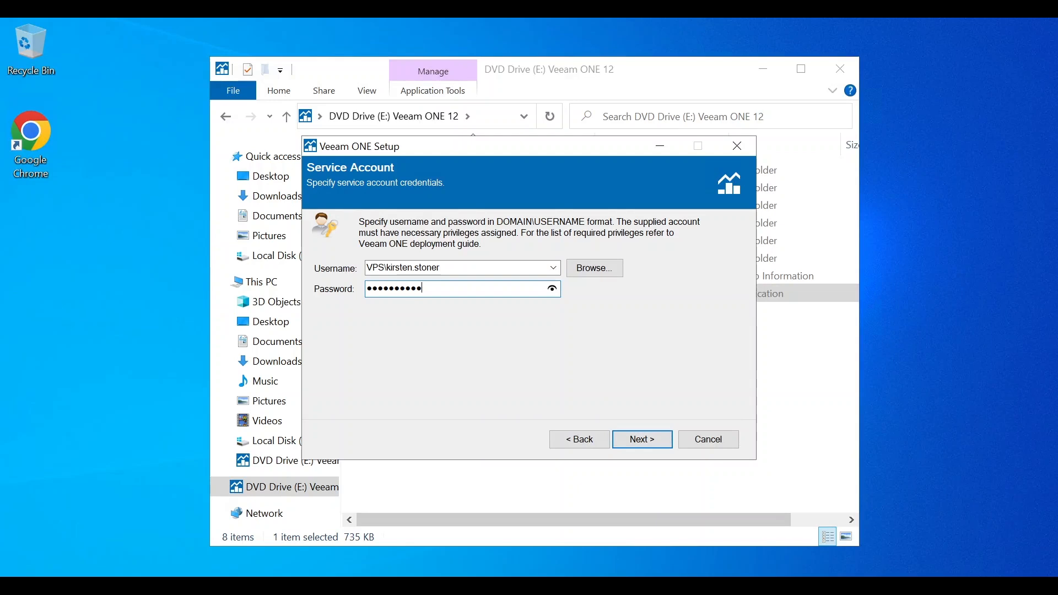
Step: Submit the service account credentials and keep 'Install new instance of SQL Server' selected
left_click(640, 439)
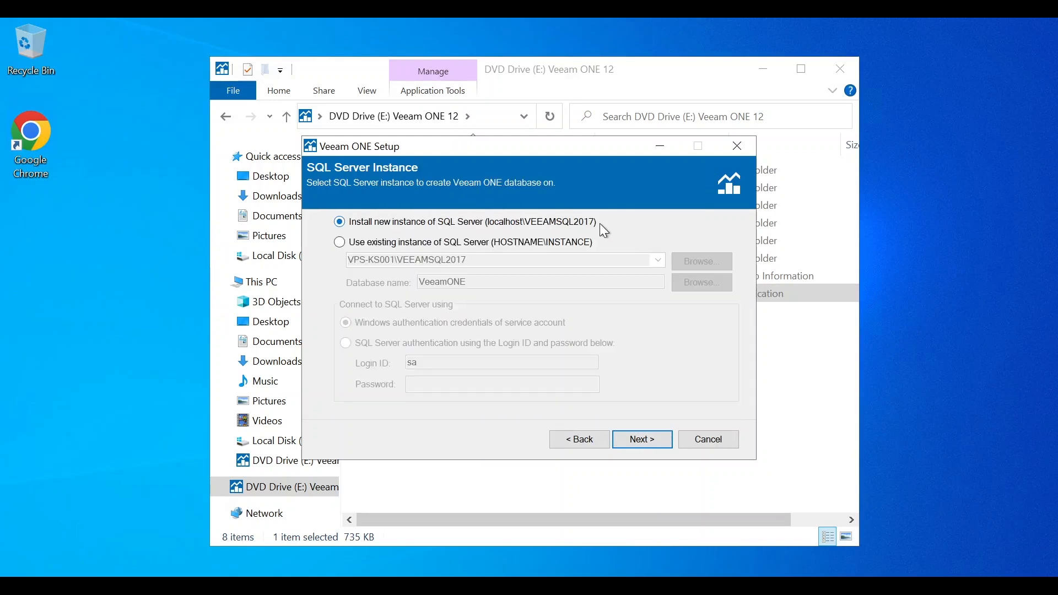
mouse_move(350, 245)
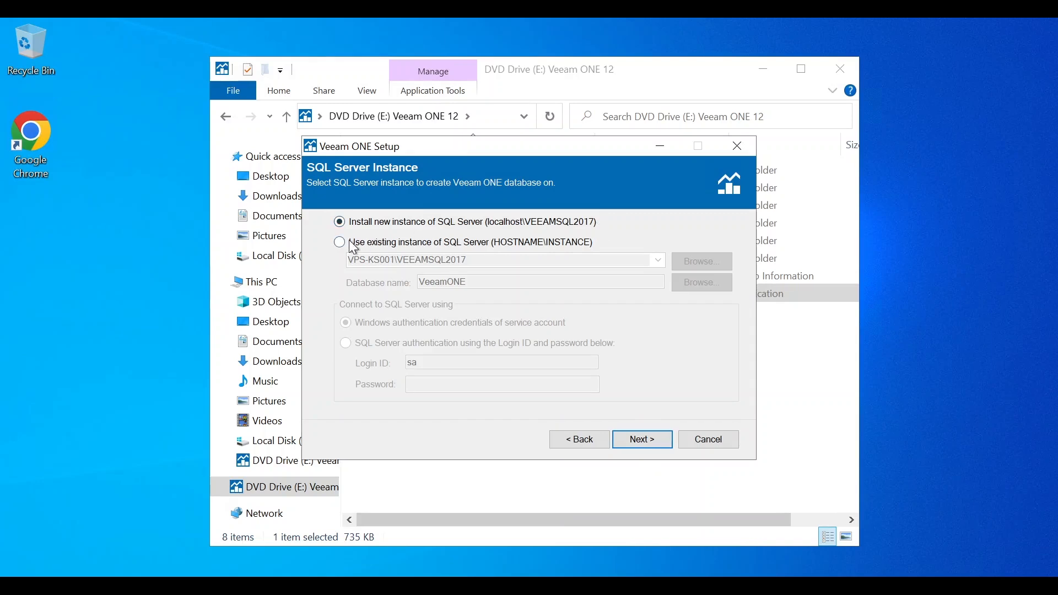
left_click(339, 241)
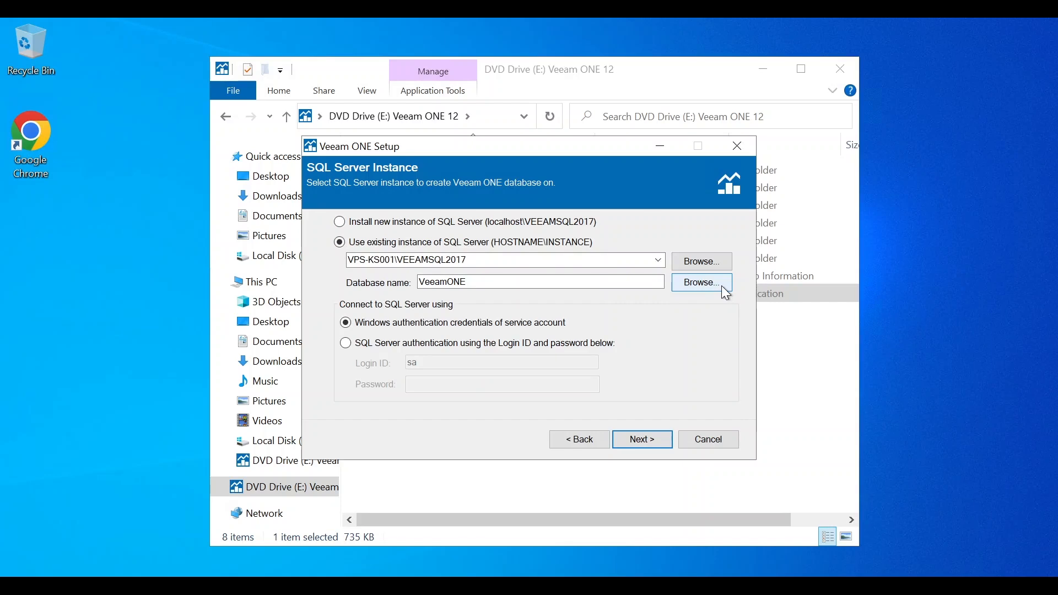
mouse_move(381, 345)
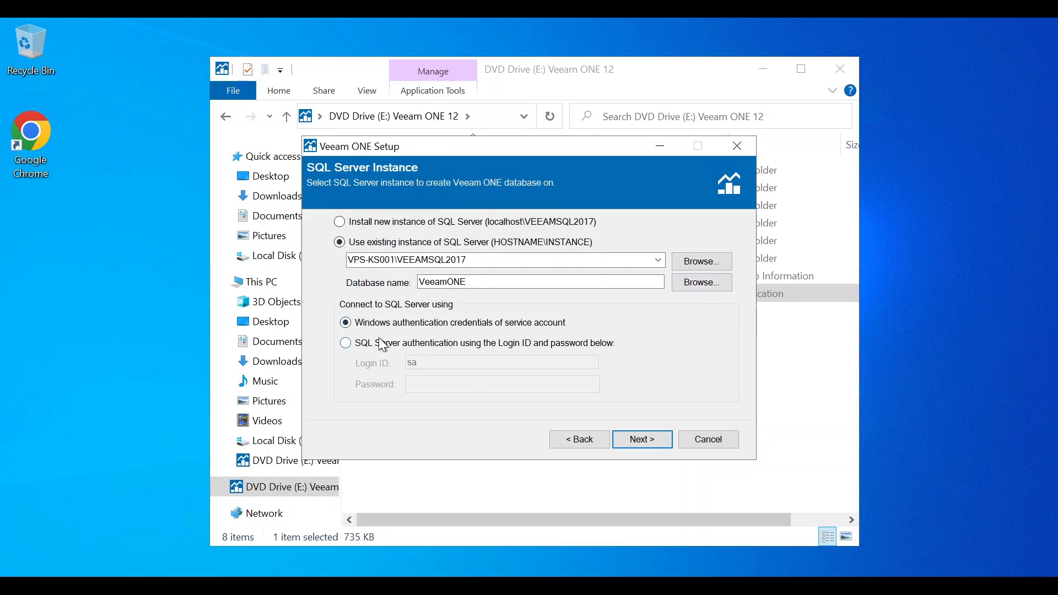
mouse_move(588, 333)
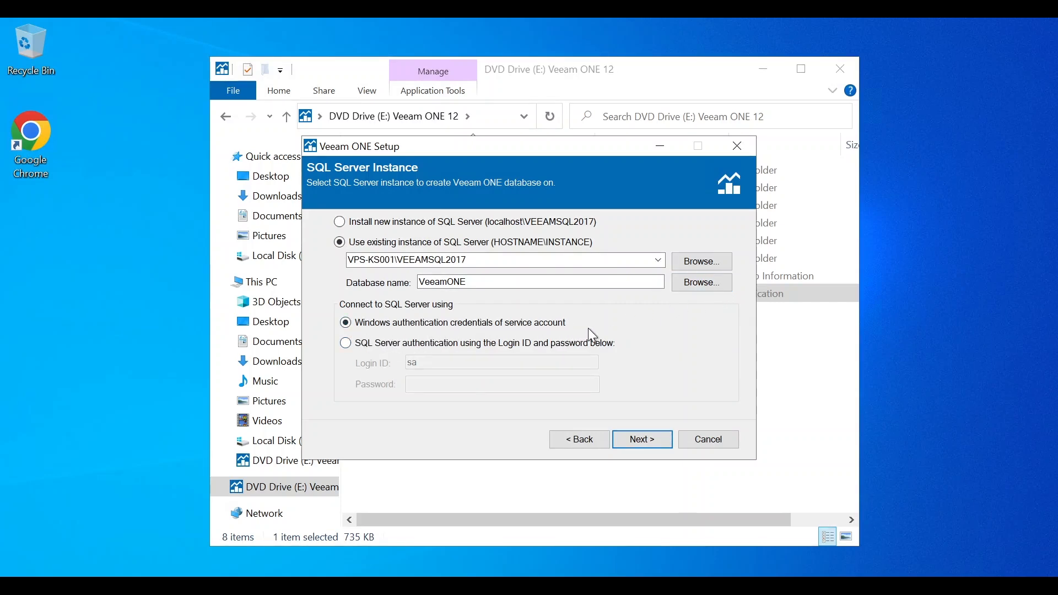
mouse_move(627, 347)
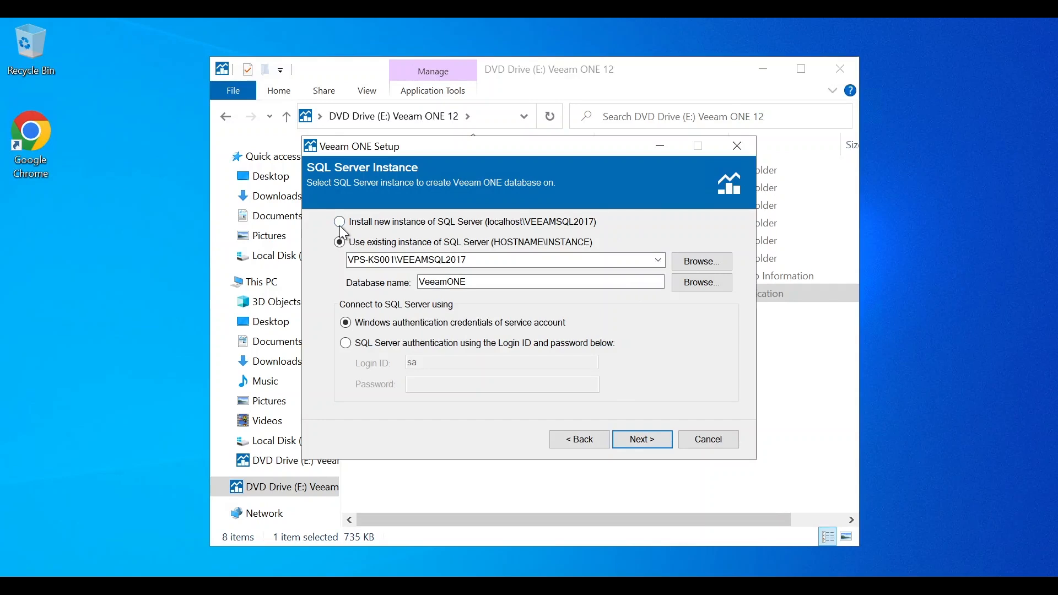
left_click(339, 221)
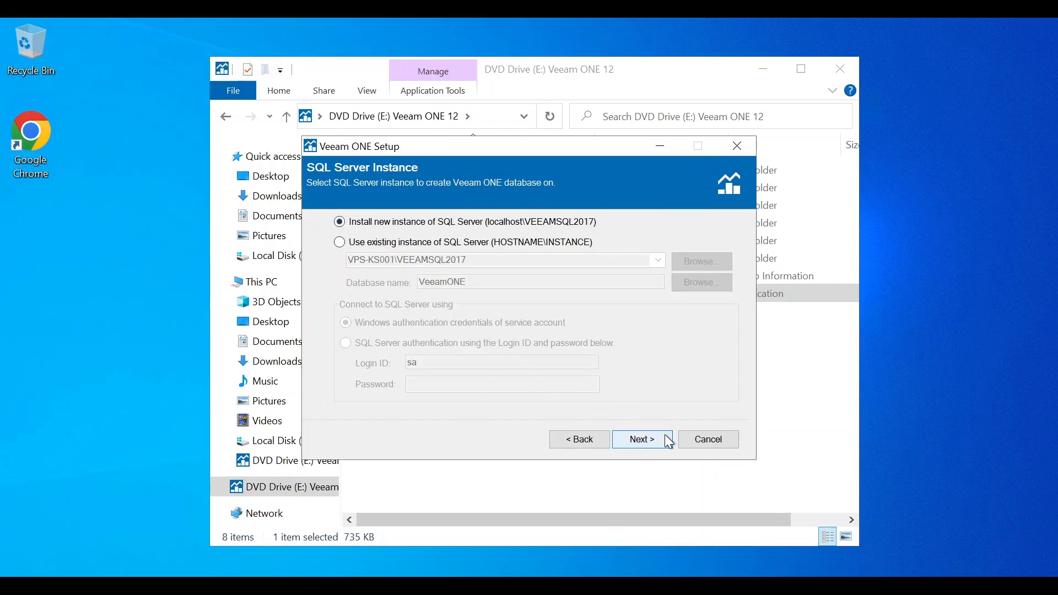
Step: Load the license-main-1000.RC3.lic file for licensed mode and continue to Connection Configuration
left_click(641, 439)
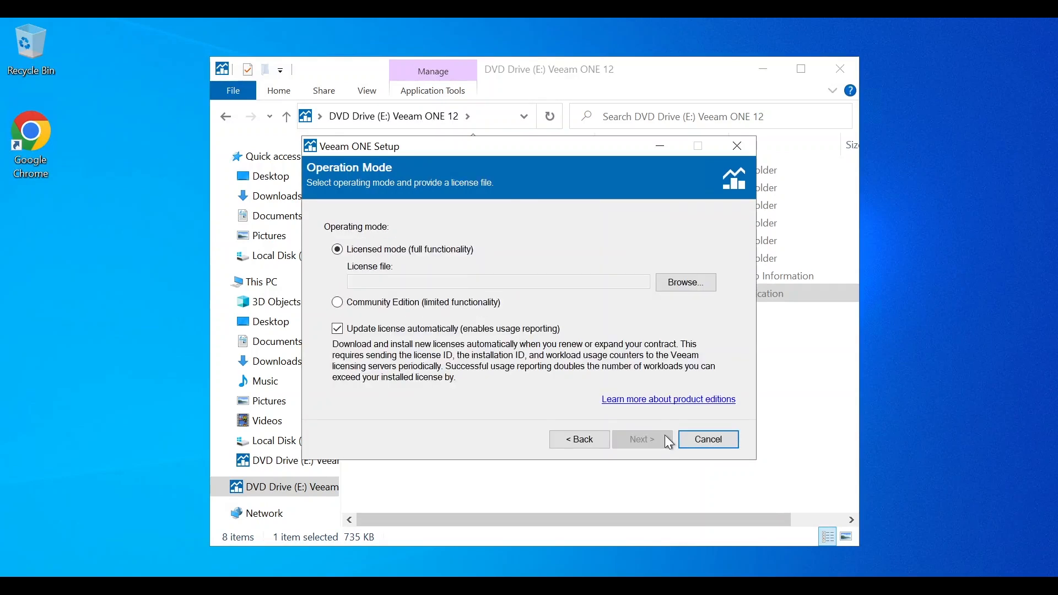
mouse_move(396, 229)
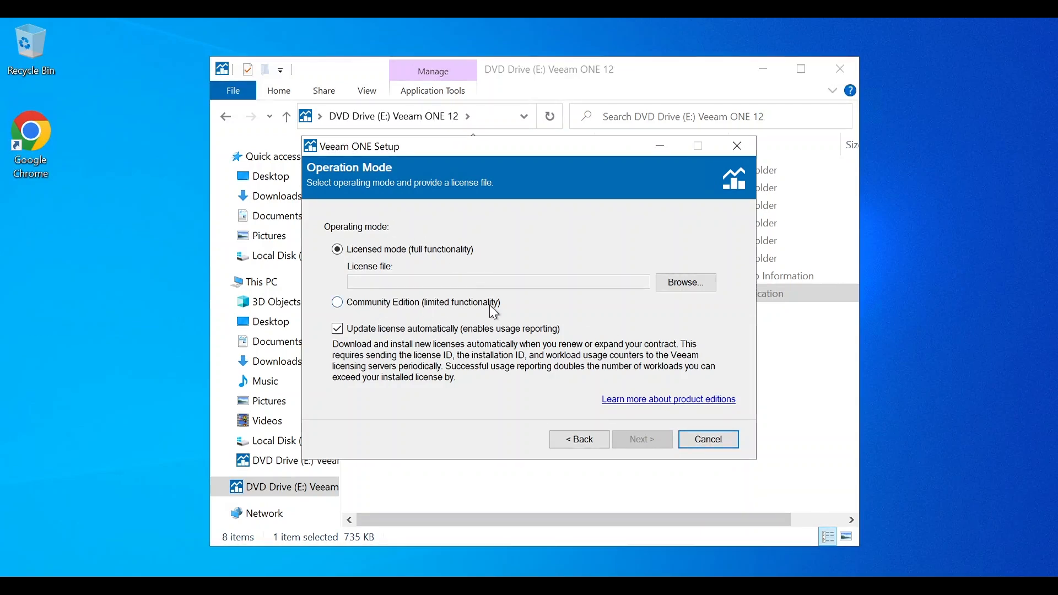
mouse_move(504, 312)
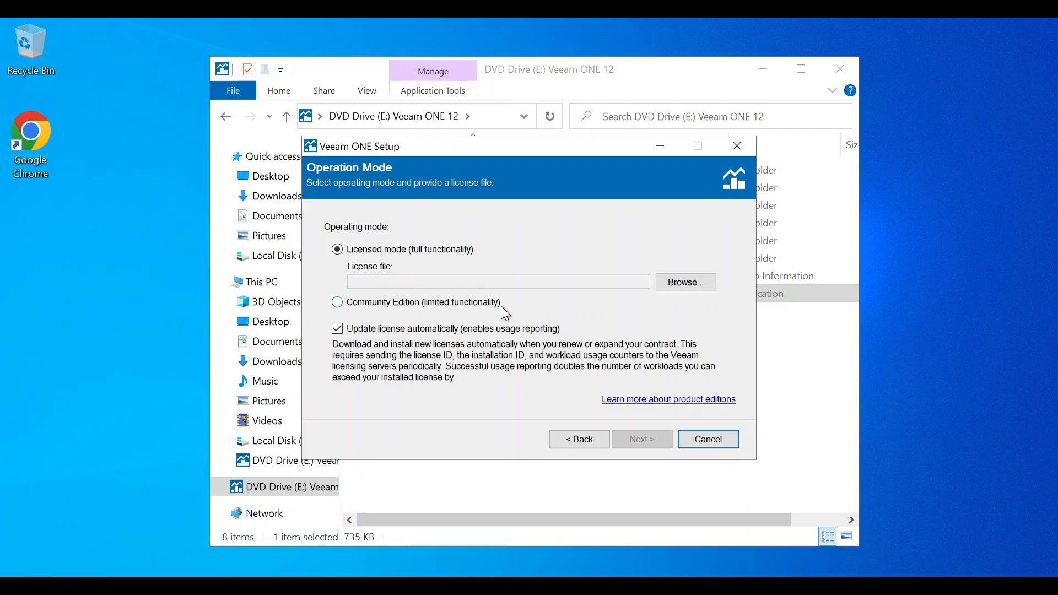
left_click(684, 282)
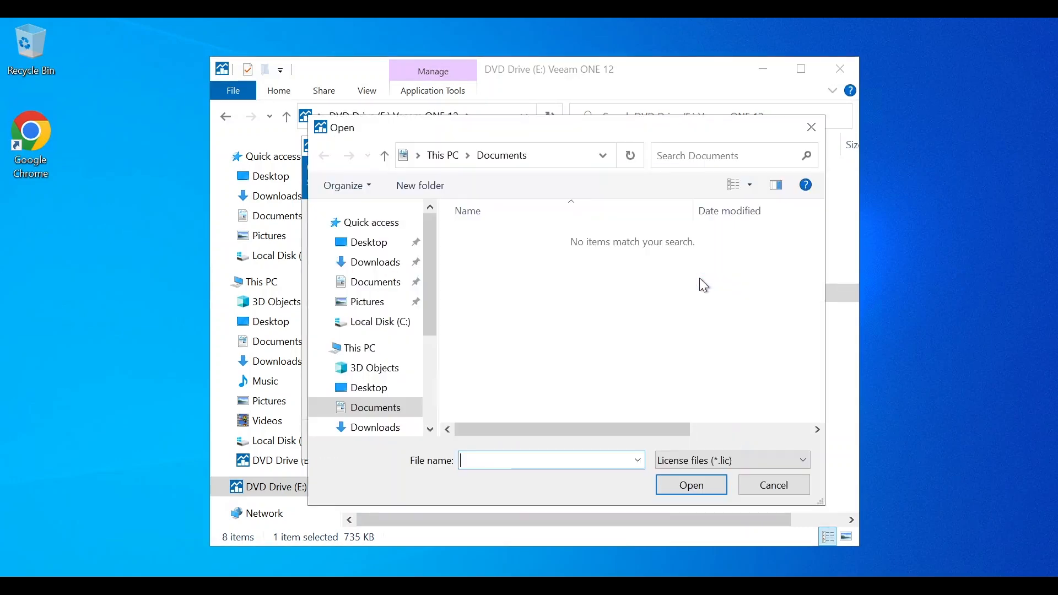
scroll("down", 3)
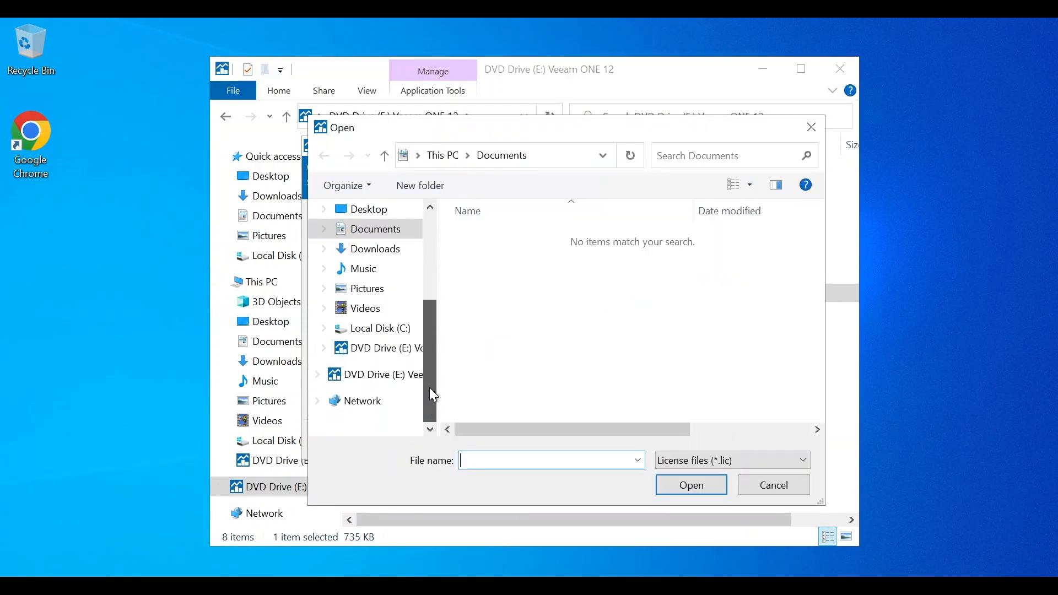
left_click(382, 329)
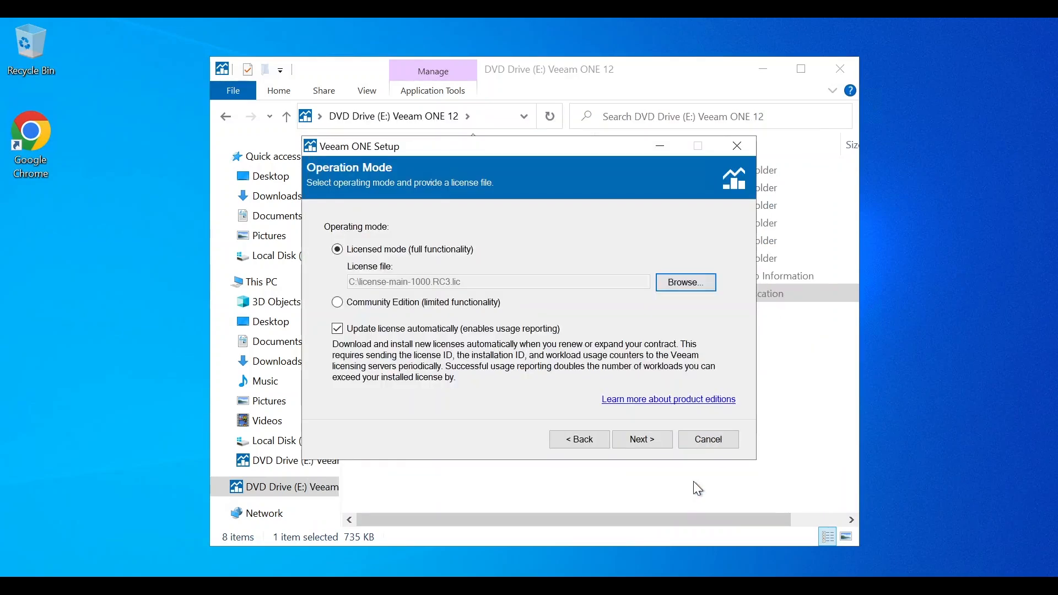
left_click(641, 440)
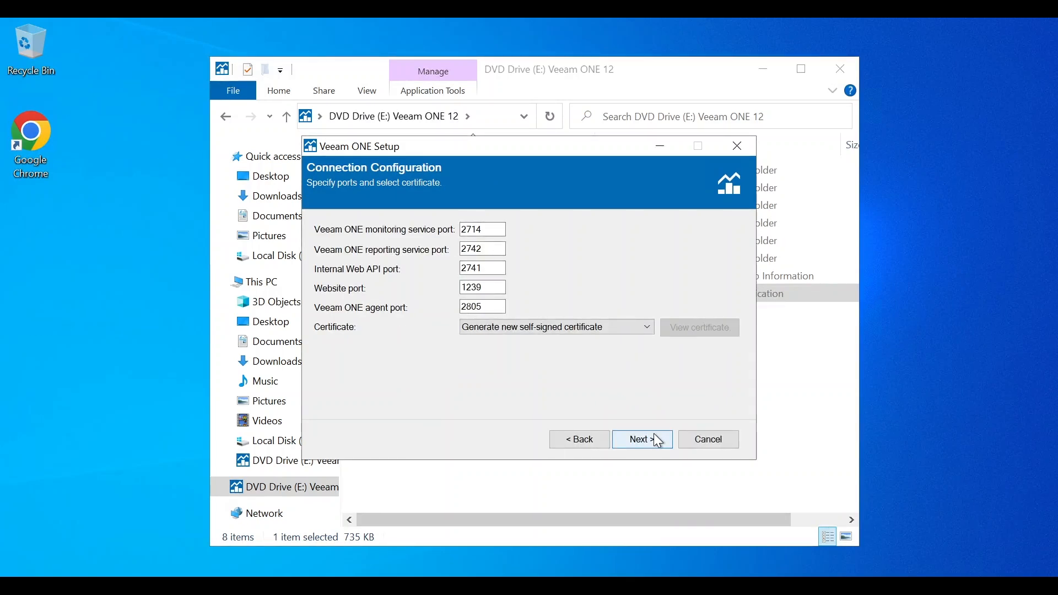
Step: Accept the default service ports and the new self-signed certificate
left_click(638, 439)
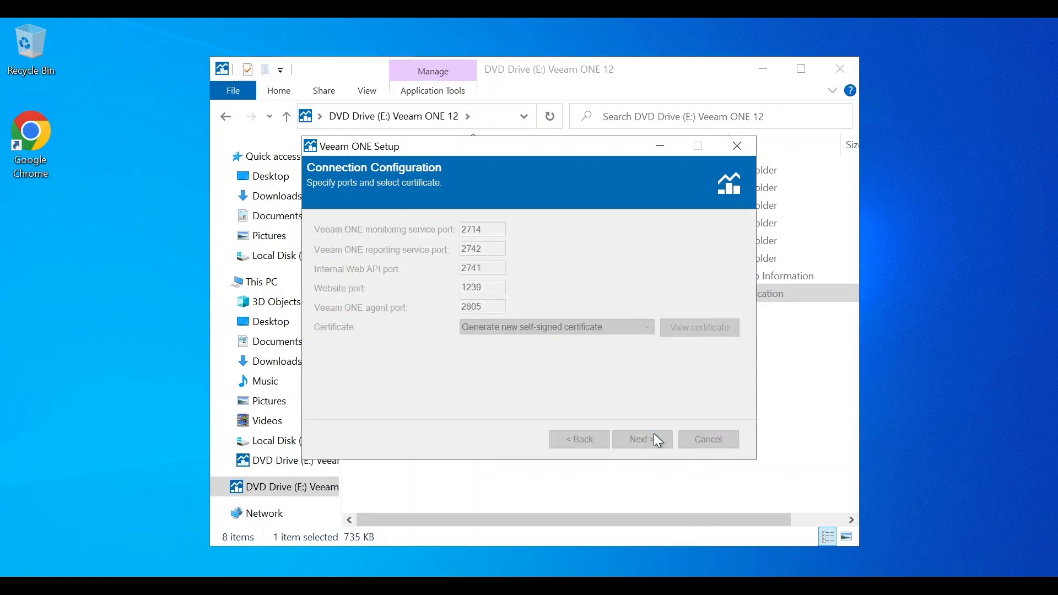
left_click(640, 439)
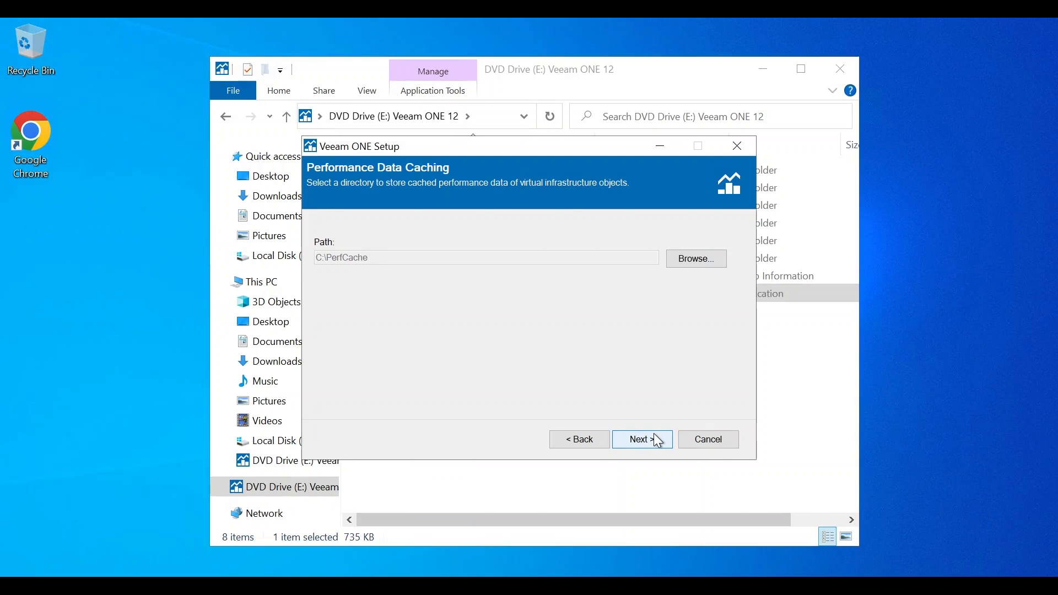
Step: Keep C:\PerfCache as the cache directory, confirm the data collection mode and run the installation
left_click(636, 440)
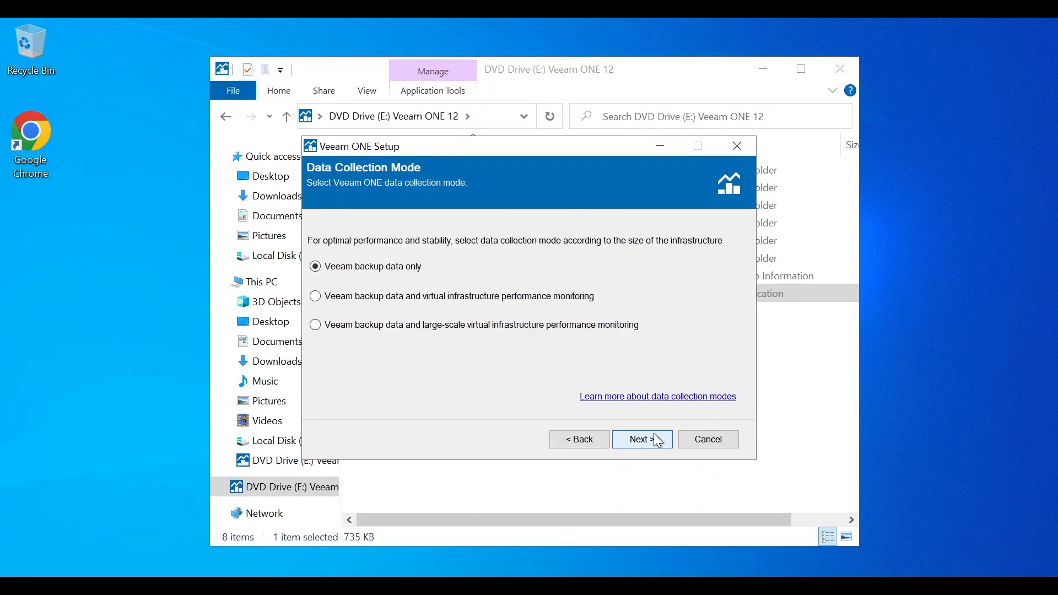
mouse_move(608, 384)
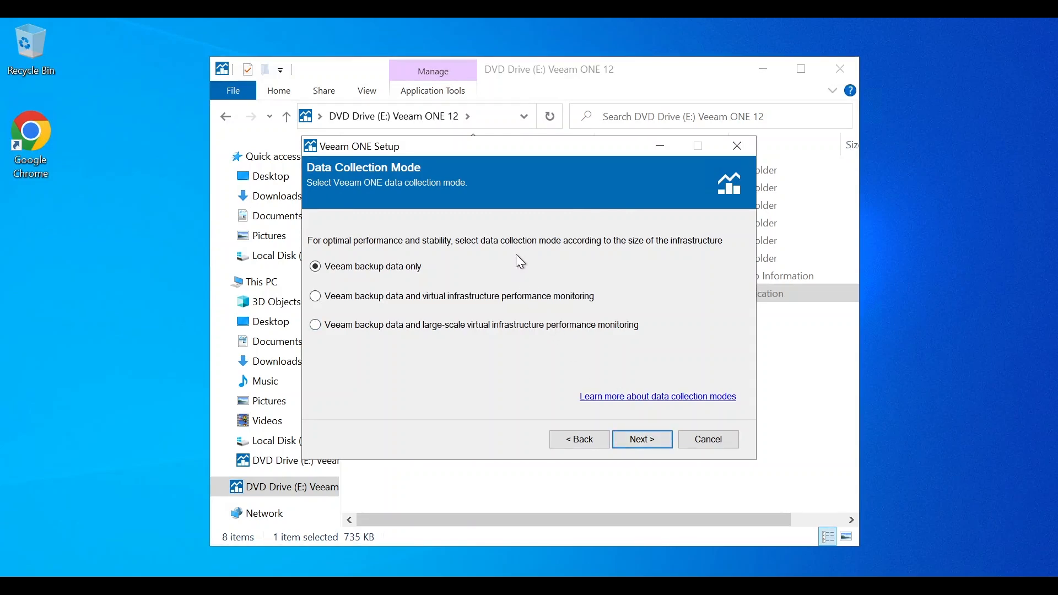
mouse_move(431, 274)
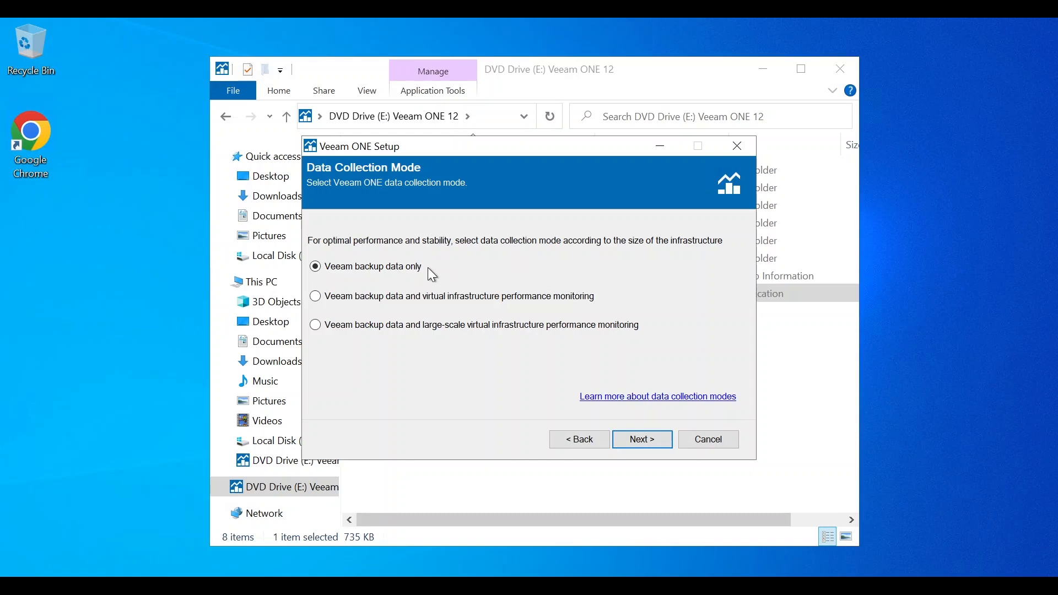
mouse_move(615, 295)
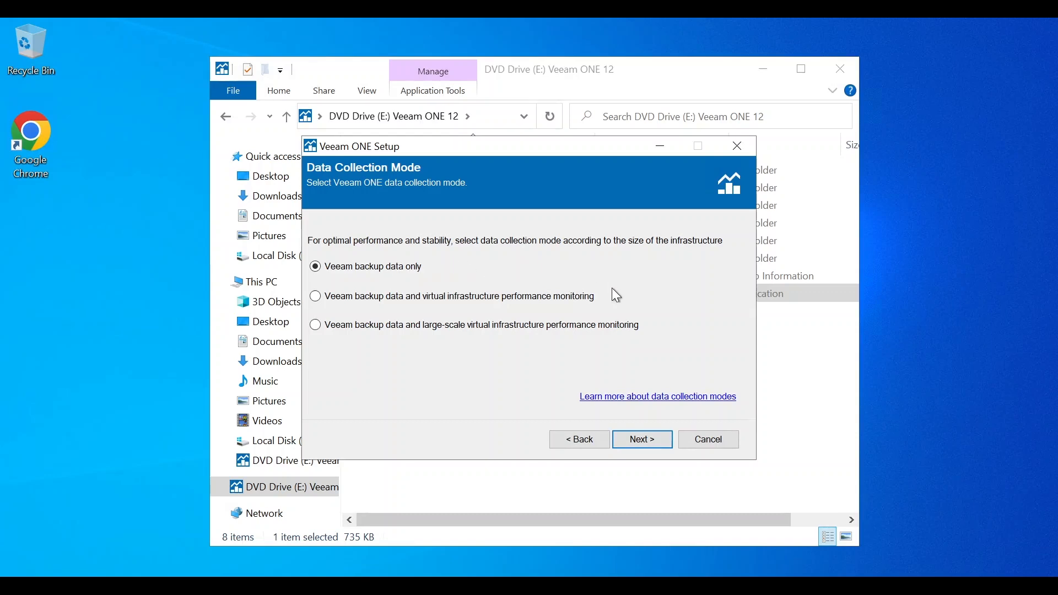
mouse_move(635, 314)
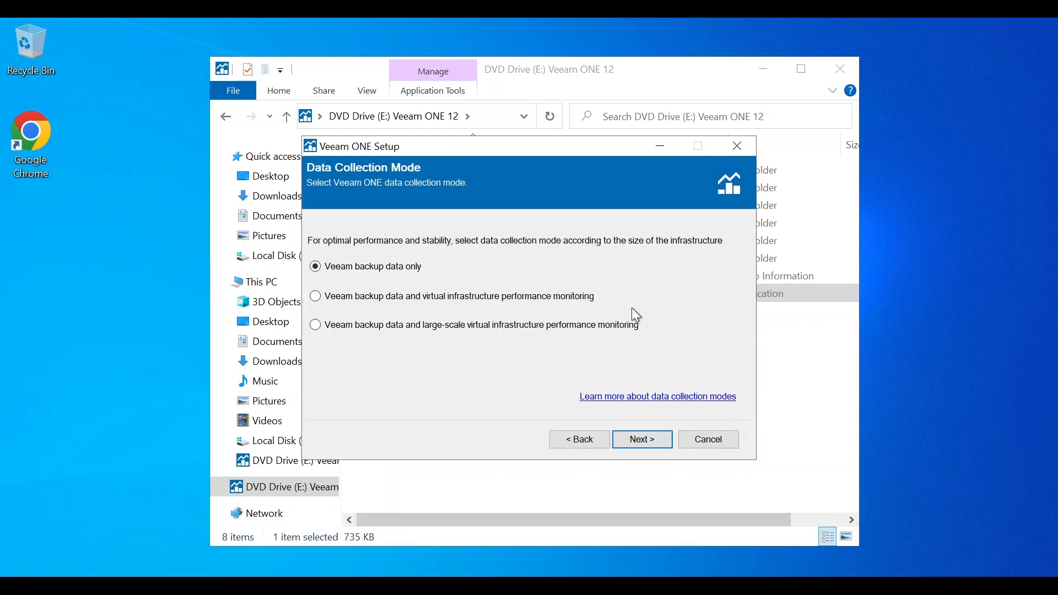
mouse_move(645, 338)
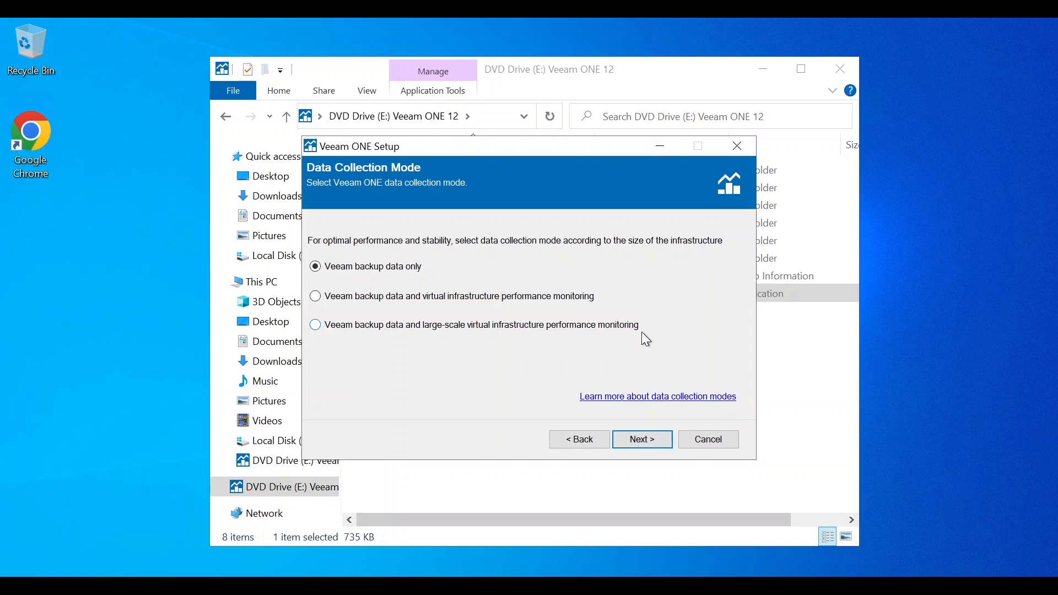
mouse_move(654, 404)
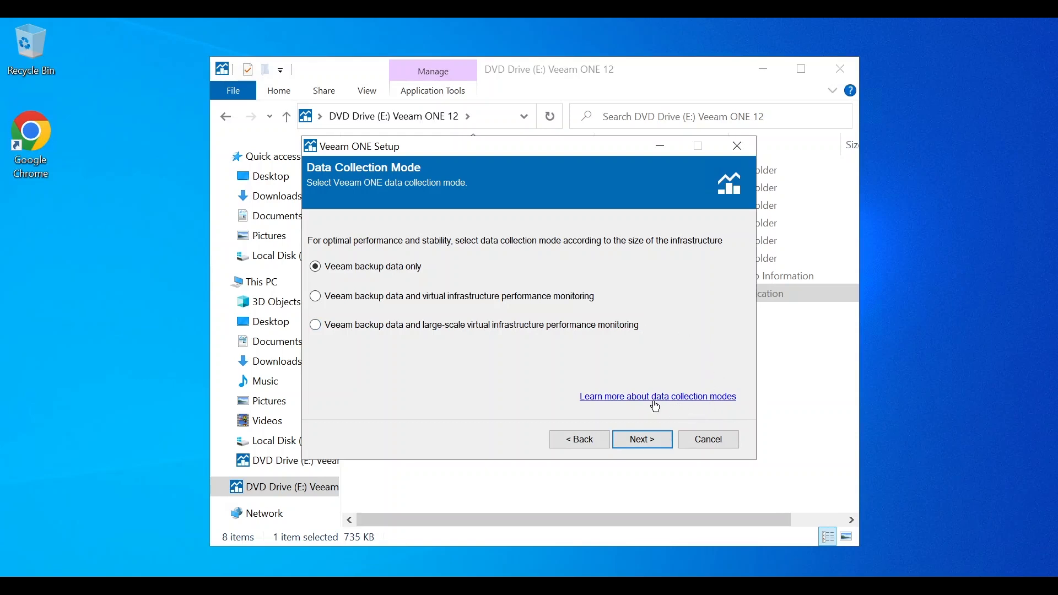
mouse_move(347, 311)
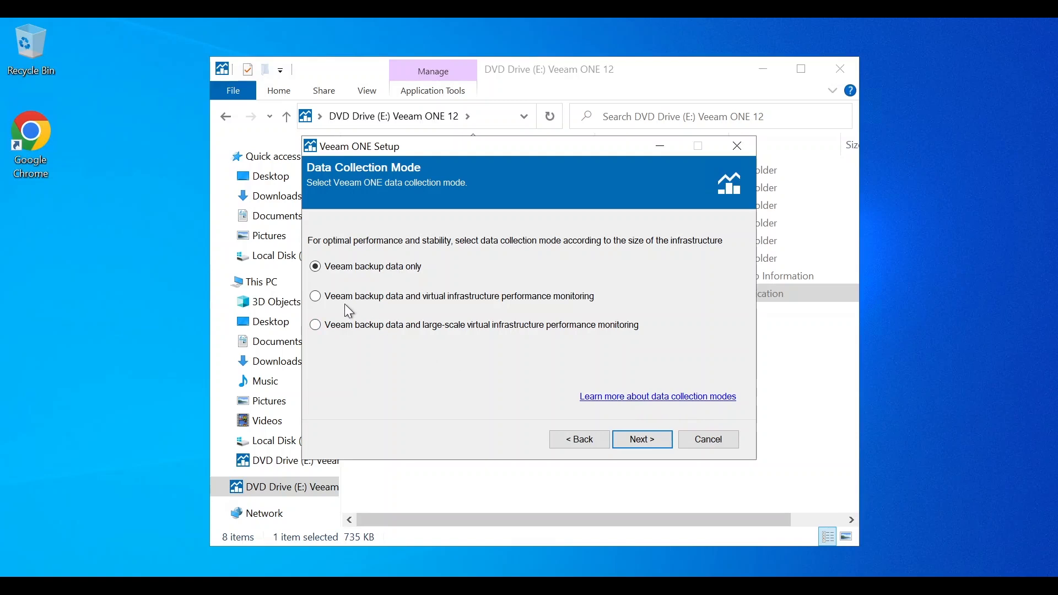
mouse_move(315, 296)
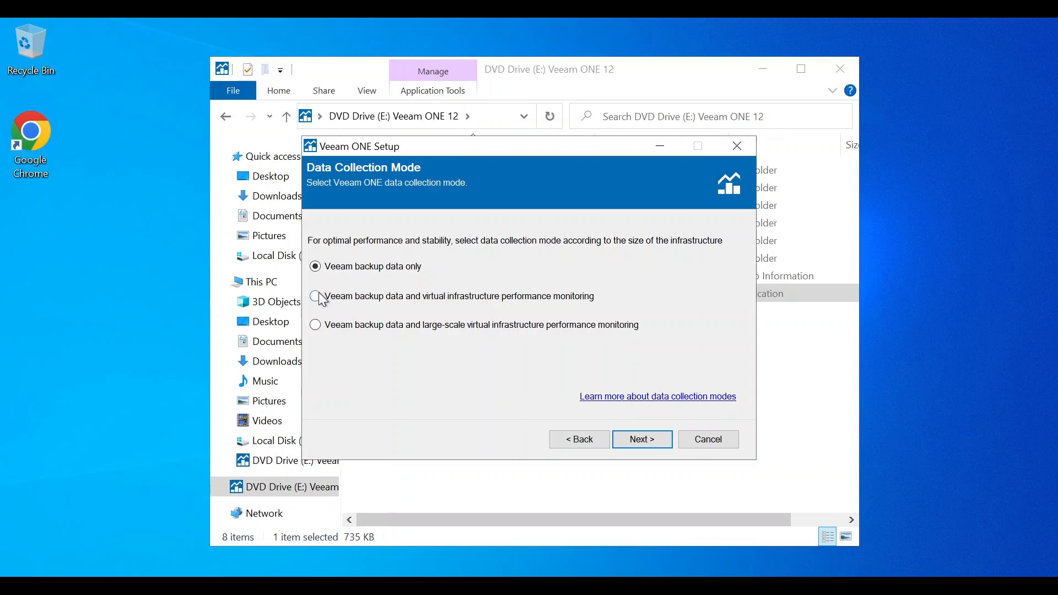
left_click(640, 439)
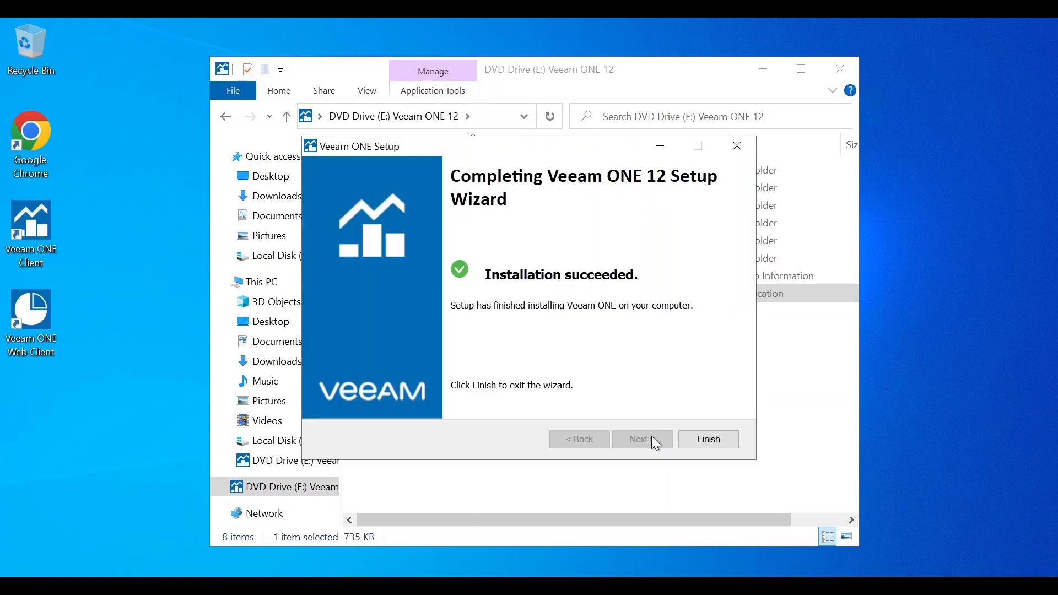
mouse_move(707, 440)
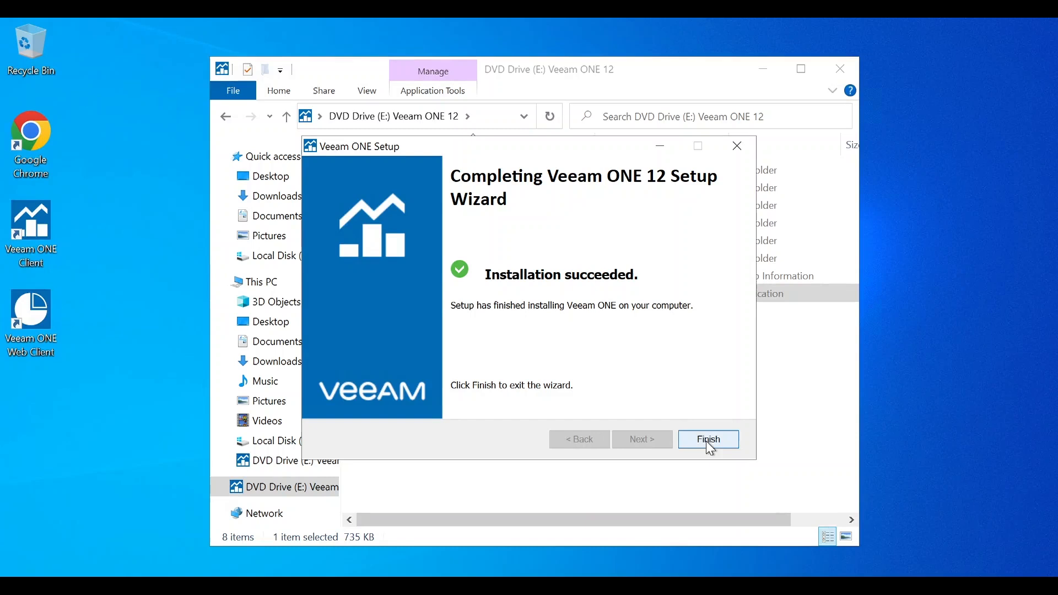
Step: Finish the setup wizard and agree to log off to complete installation
left_click(707, 439)
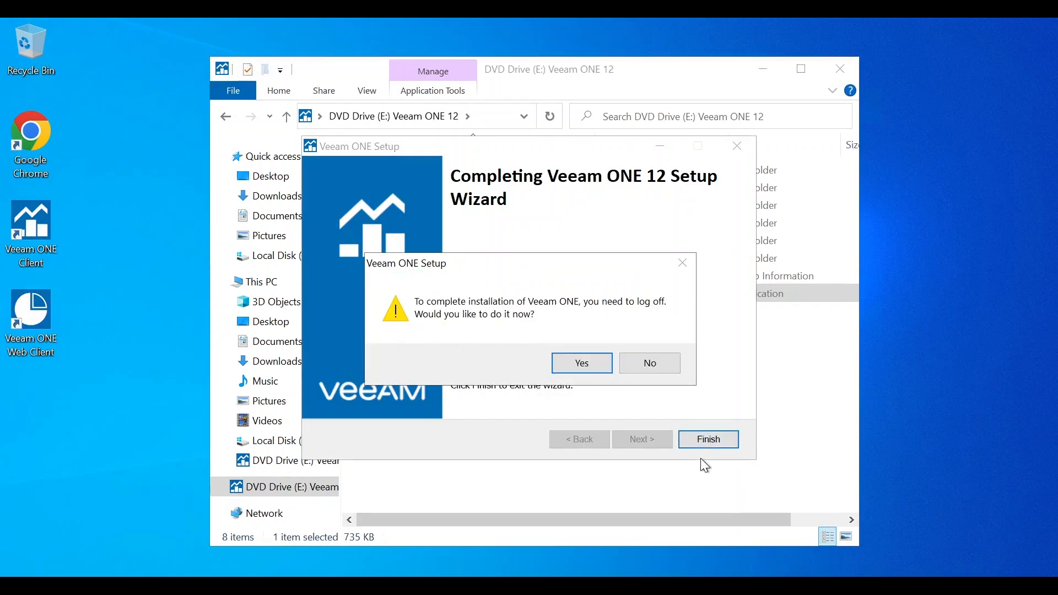
mouse_move(582, 362)
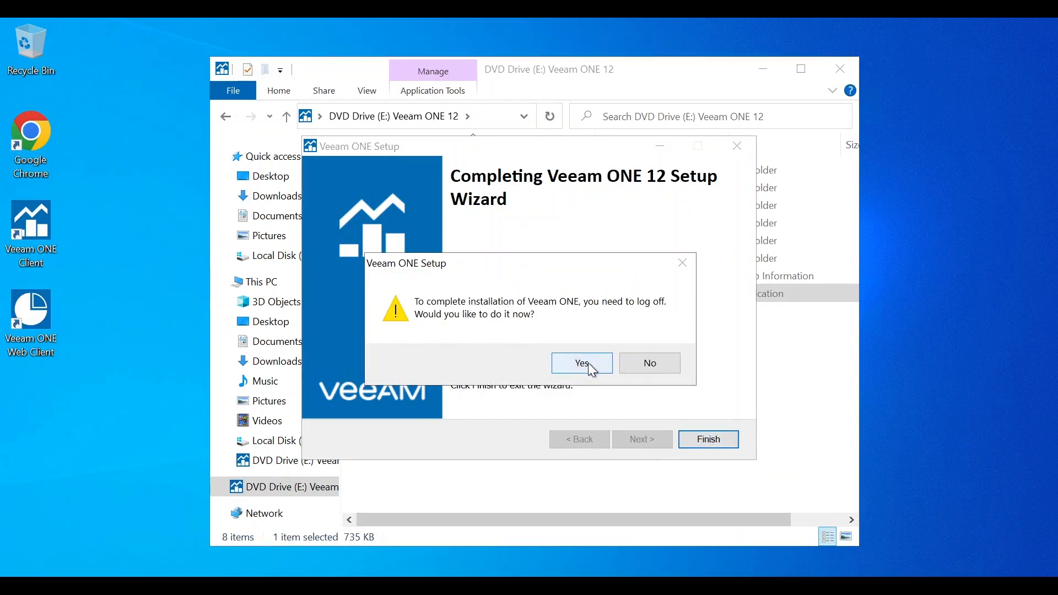
left_click(581, 362)
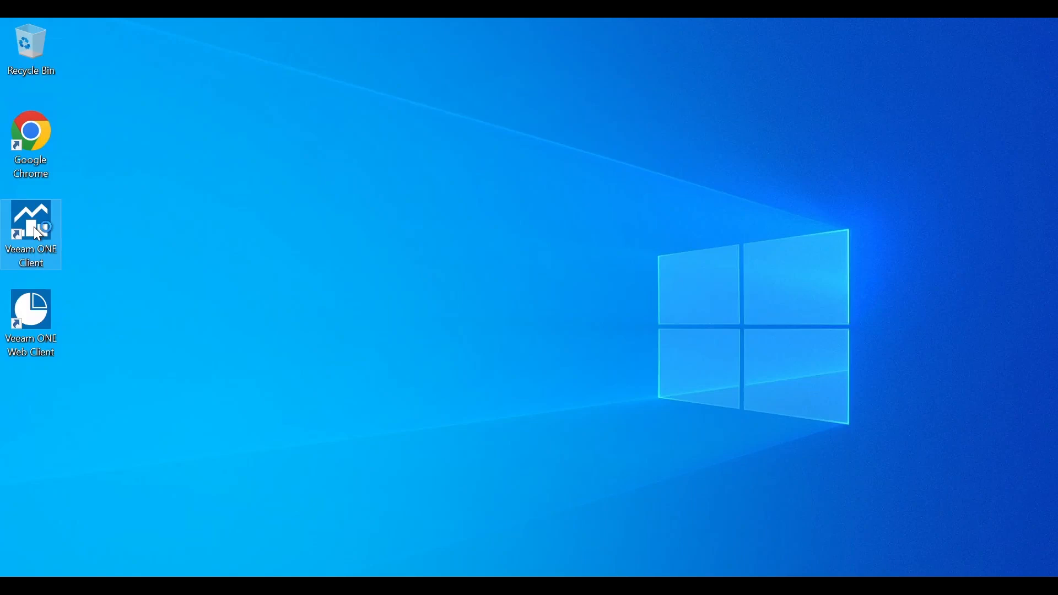
Step: Launch Veeam ONE Client from the desktop and connect to localhost as the current user
double_click(31, 226)
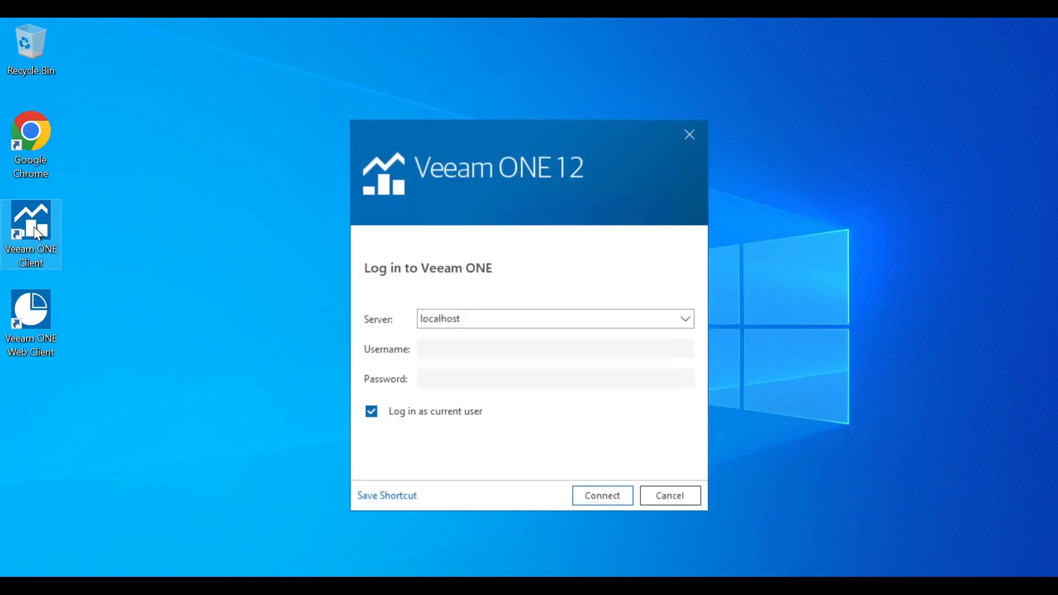
left_click(601, 494)
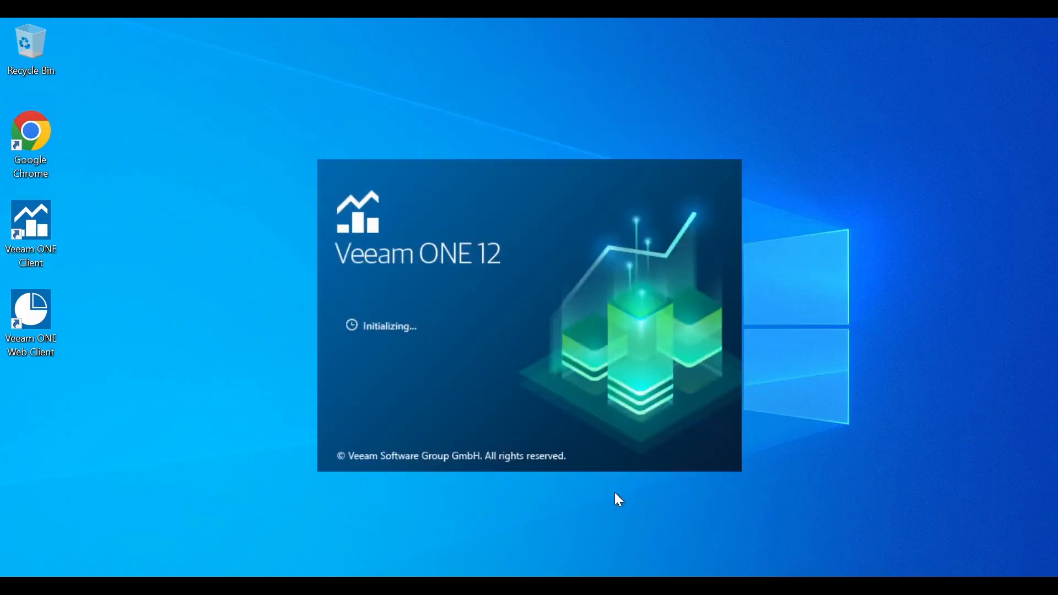